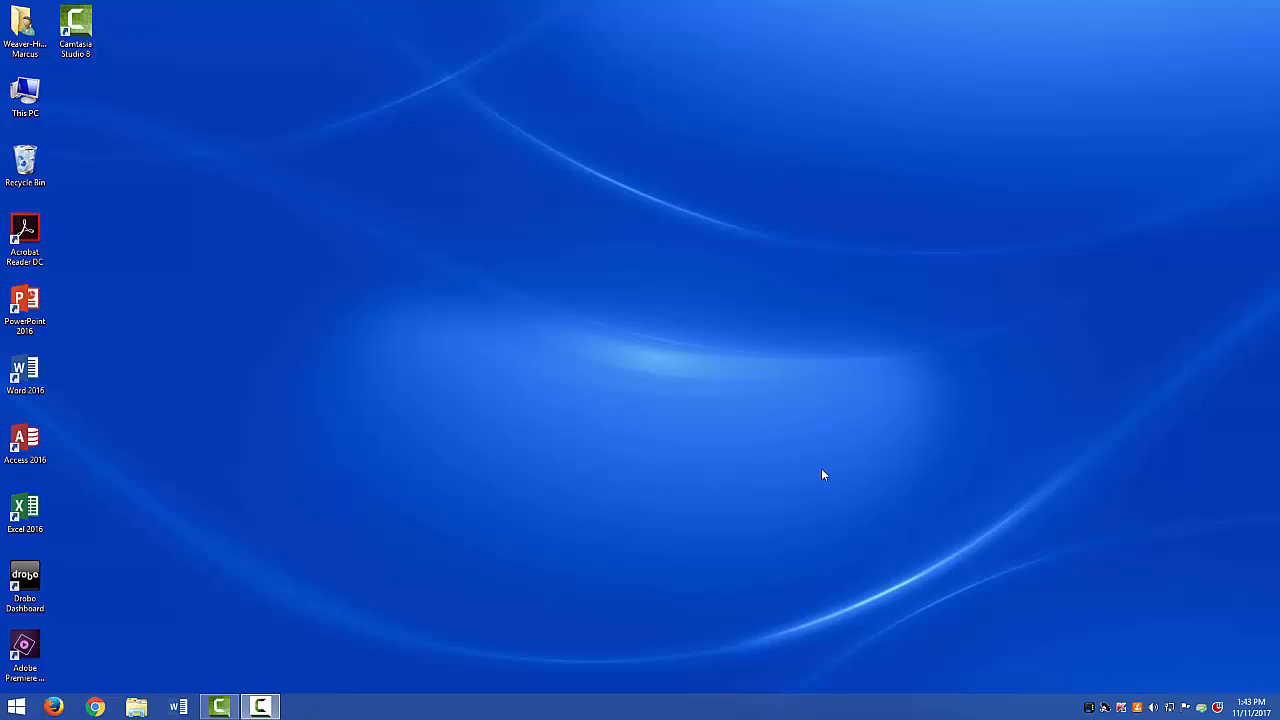
pyautogui.moveTo(725, 439)
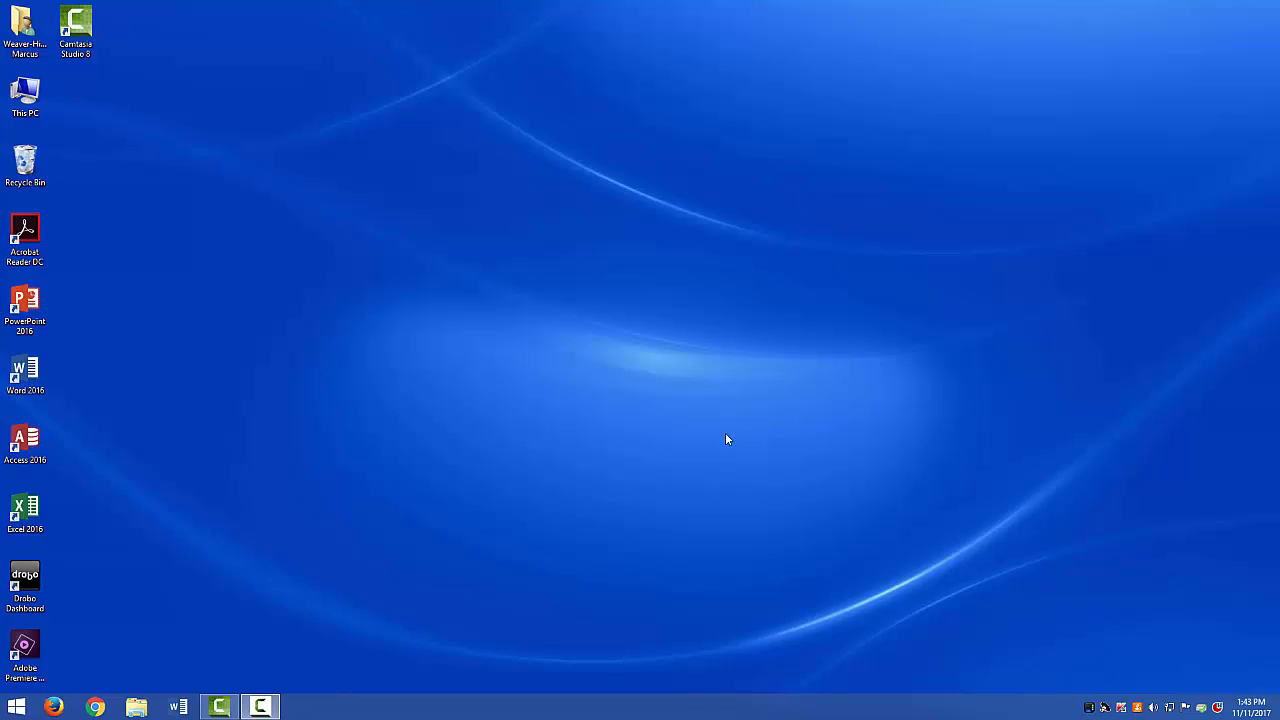
# Launch PowerPoint 2016 from the desktop and create a new Ion-theme presentation
pyautogui.click(25, 305)
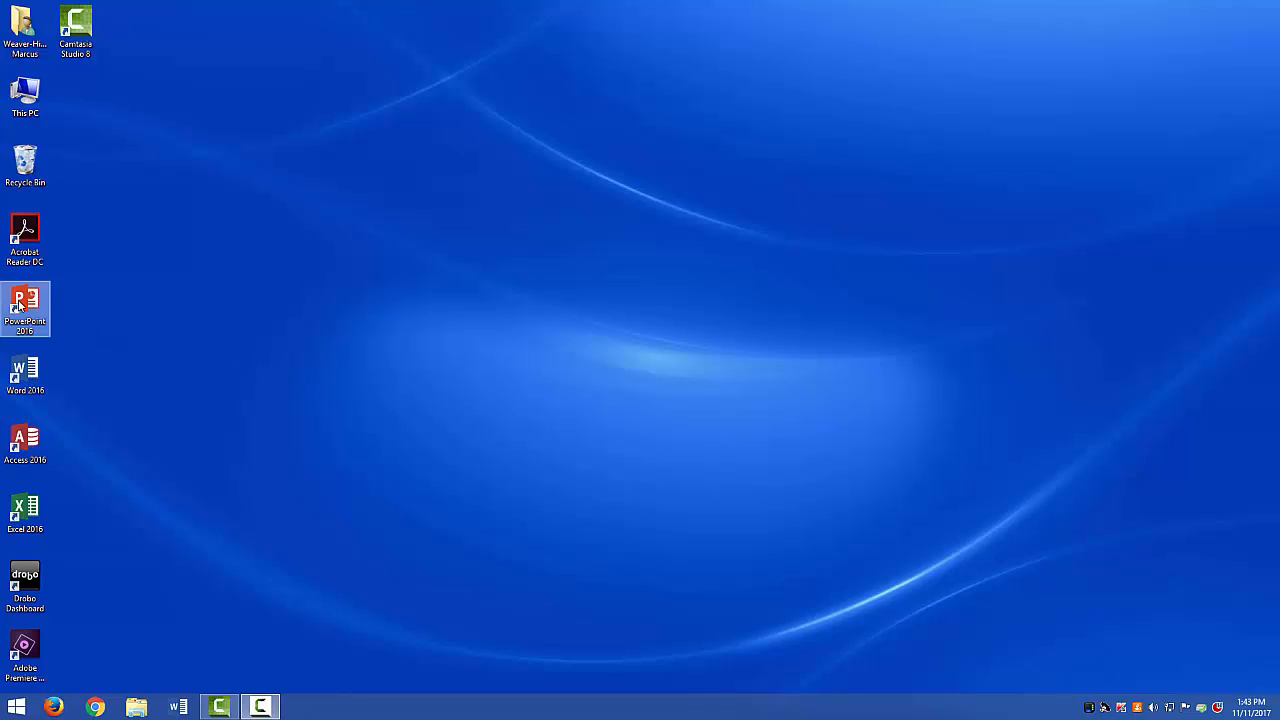
pyautogui.doubleClick(24, 302)
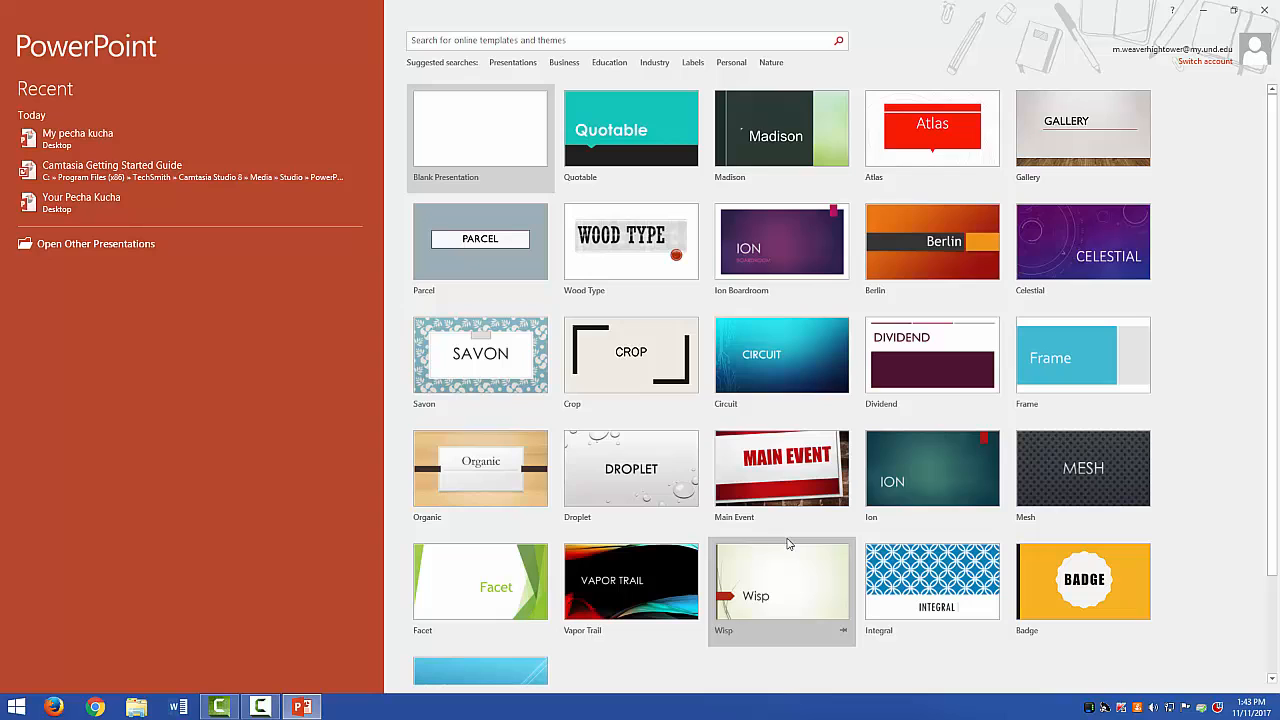
pyautogui.moveTo(908, 495)
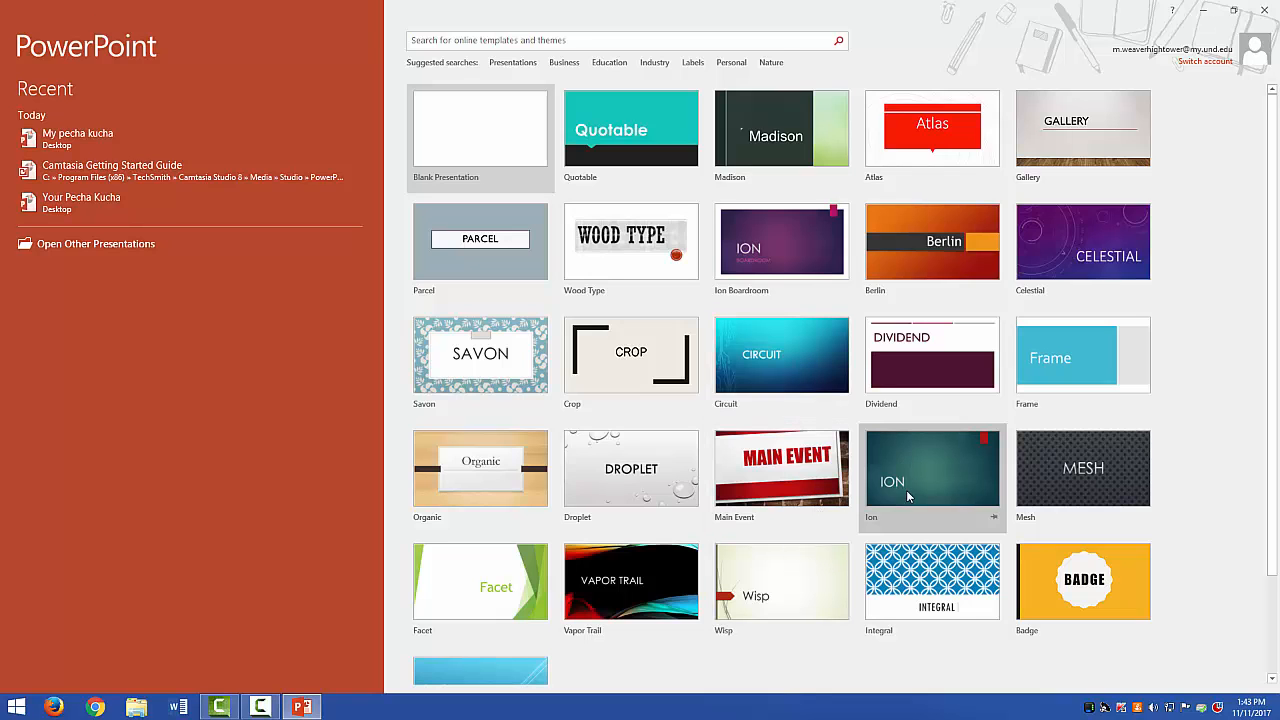
pyautogui.click(932, 476)
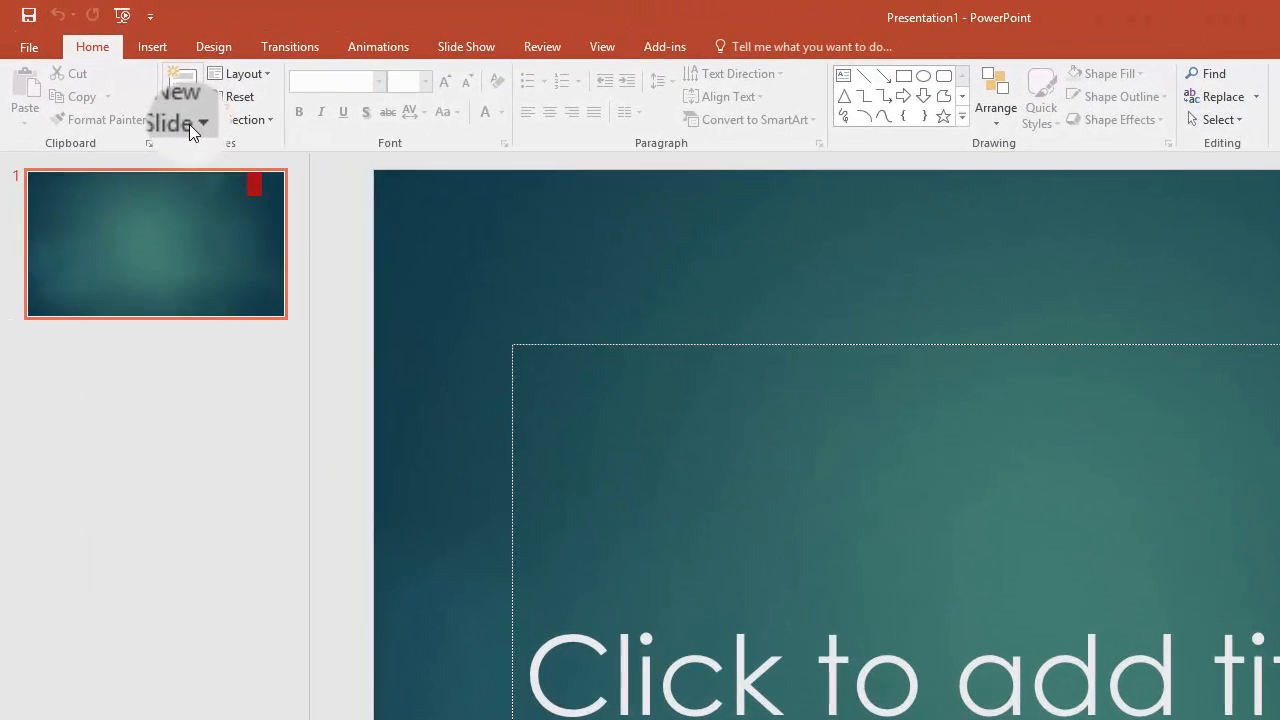
pyautogui.moveTo(191, 131)
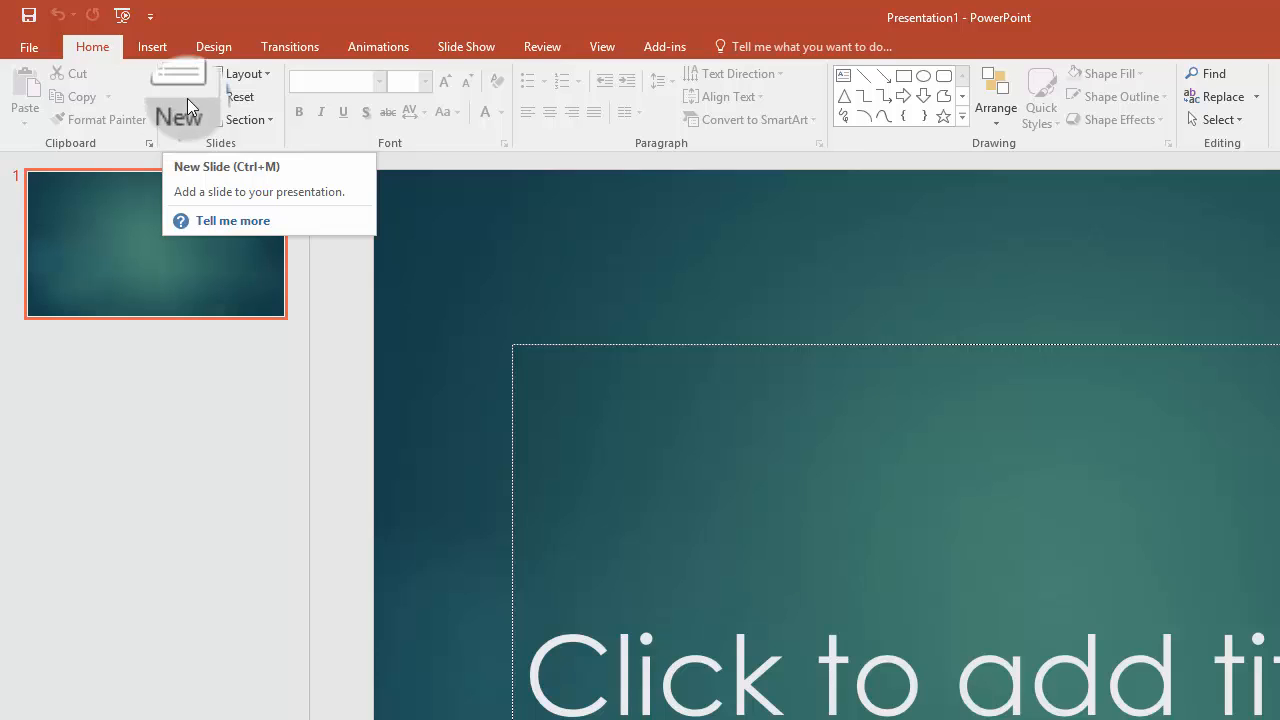
# Add three new slides after the title slide using New Slide
pyautogui.click(180, 90)
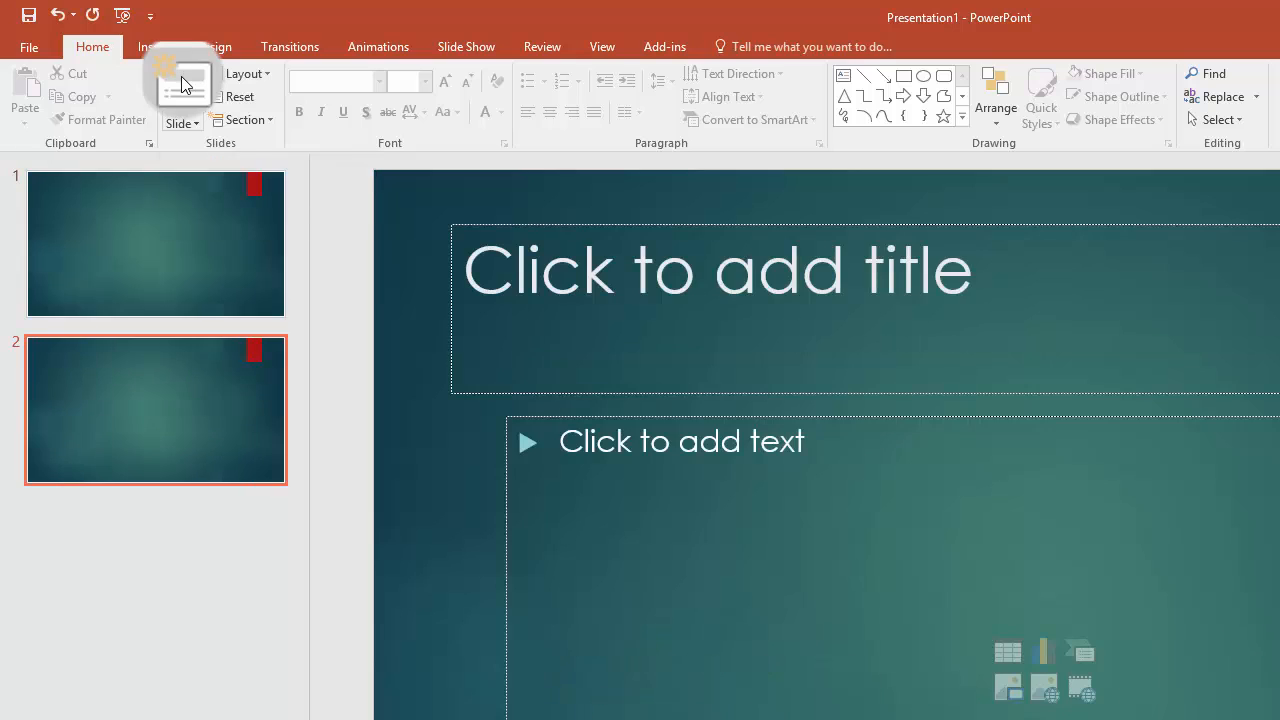
pyautogui.click(182, 85)
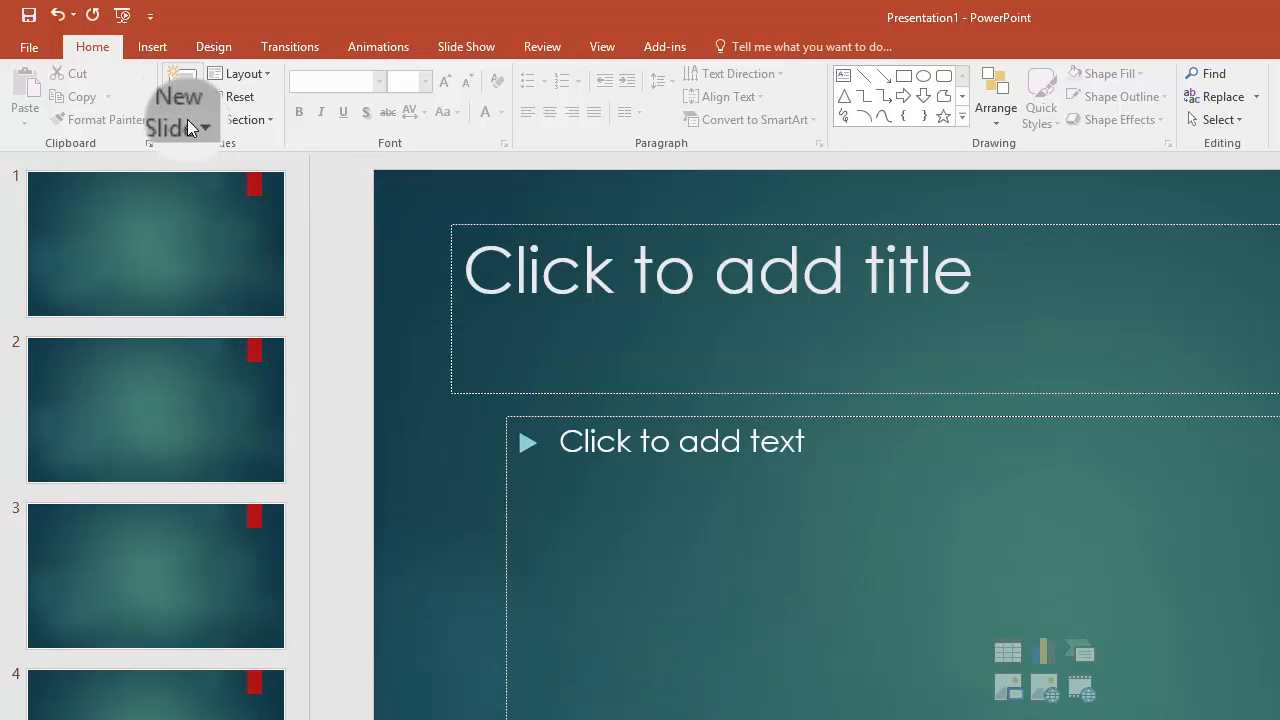
pyautogui.click(180, 85)
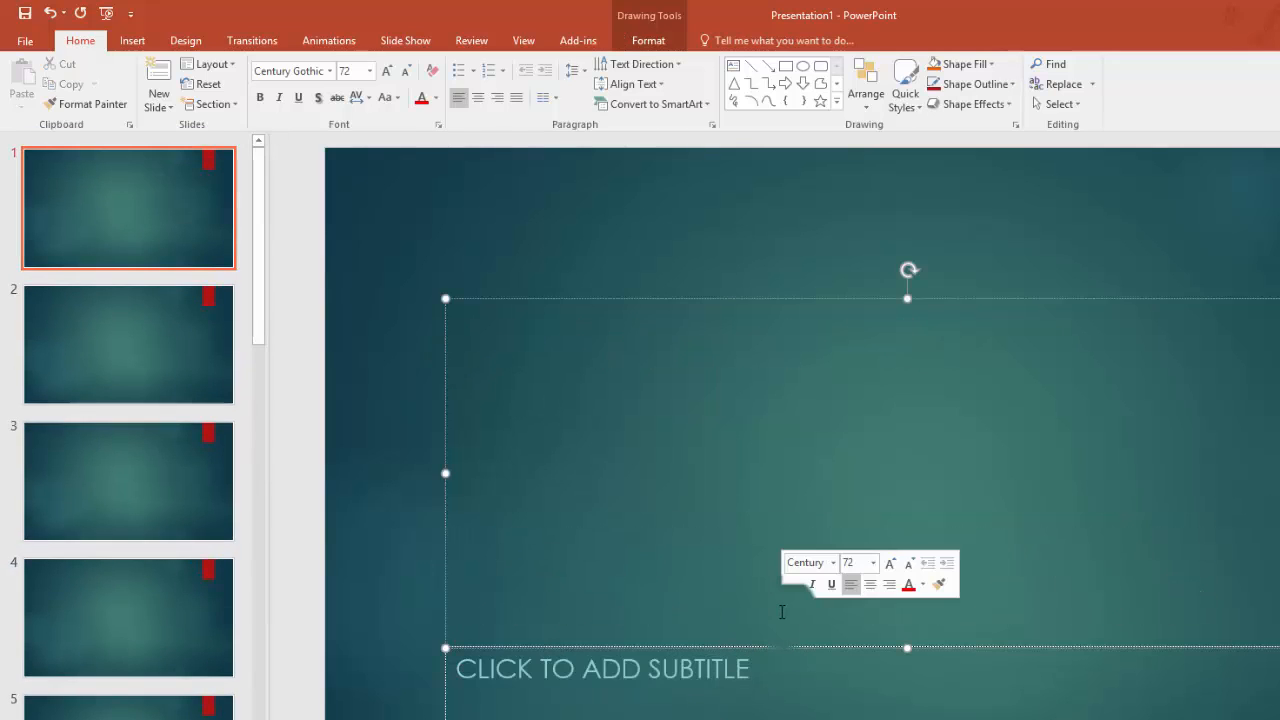
# Type 'My pecha kucha' in the title placeholder and 'A TEST' in the subtitle
pyautogui.write('My p')
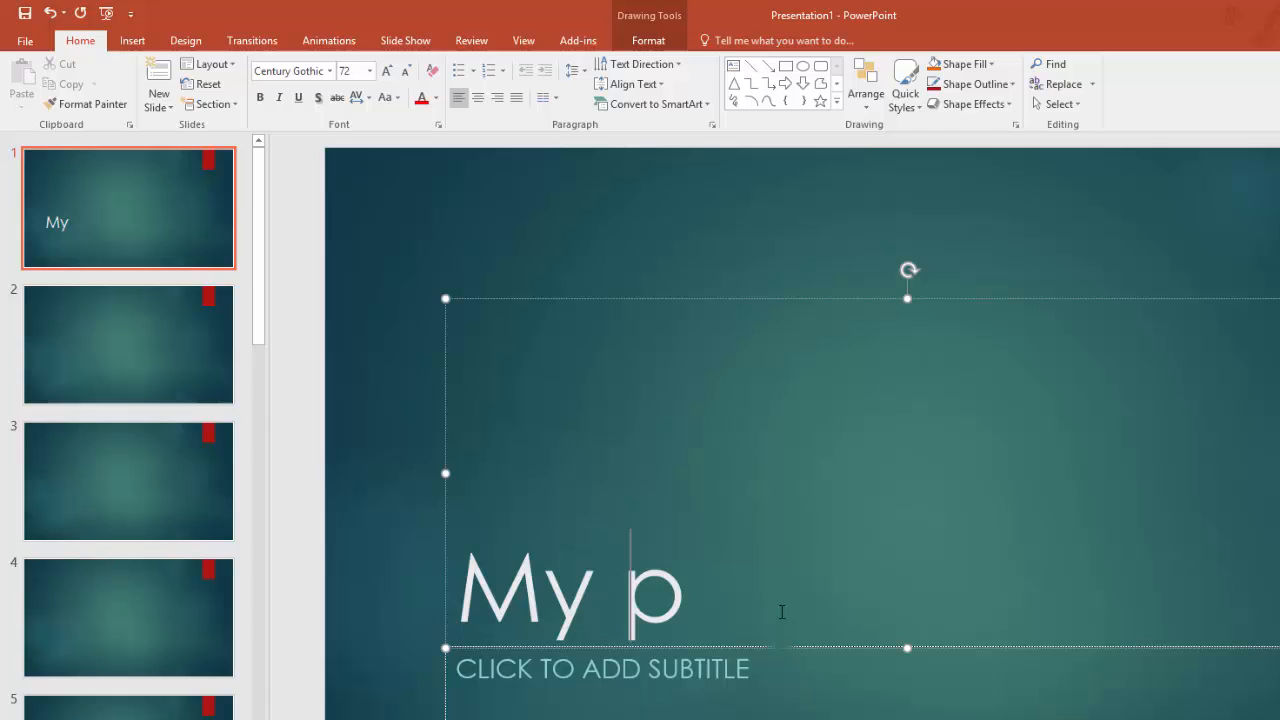
pyautogui.write('echa ku')
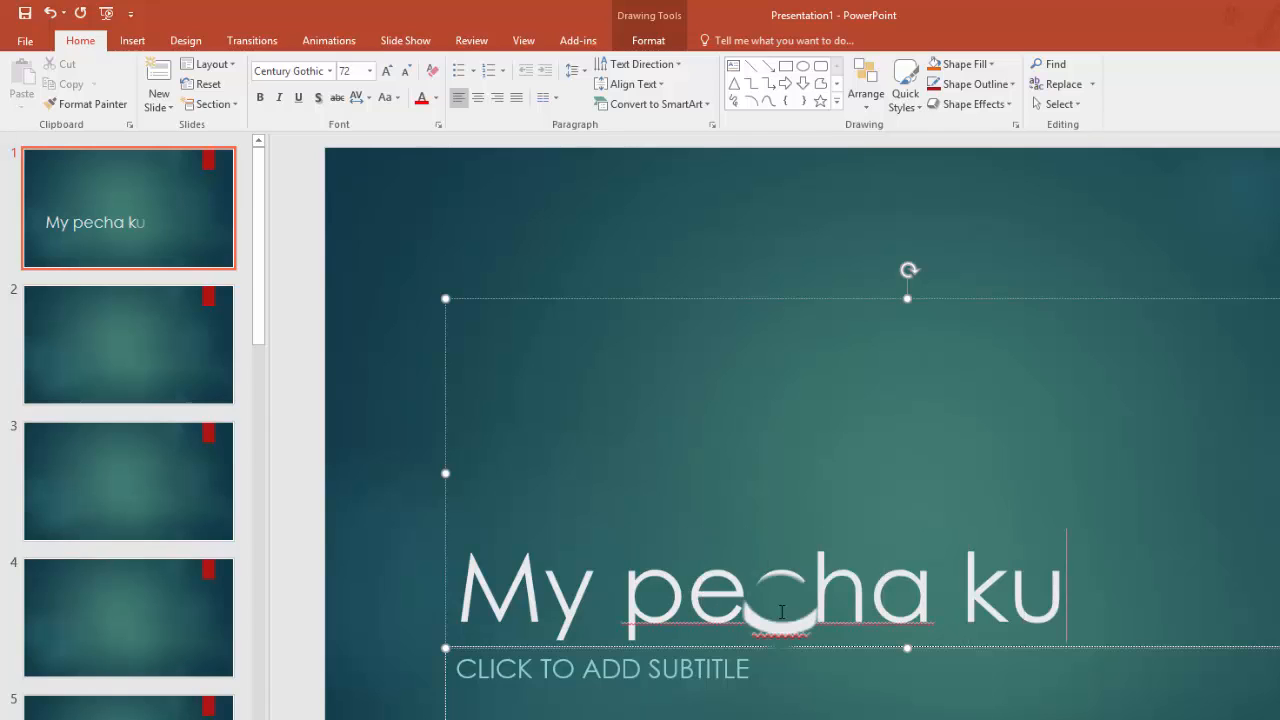
pyautogui.write('cha')
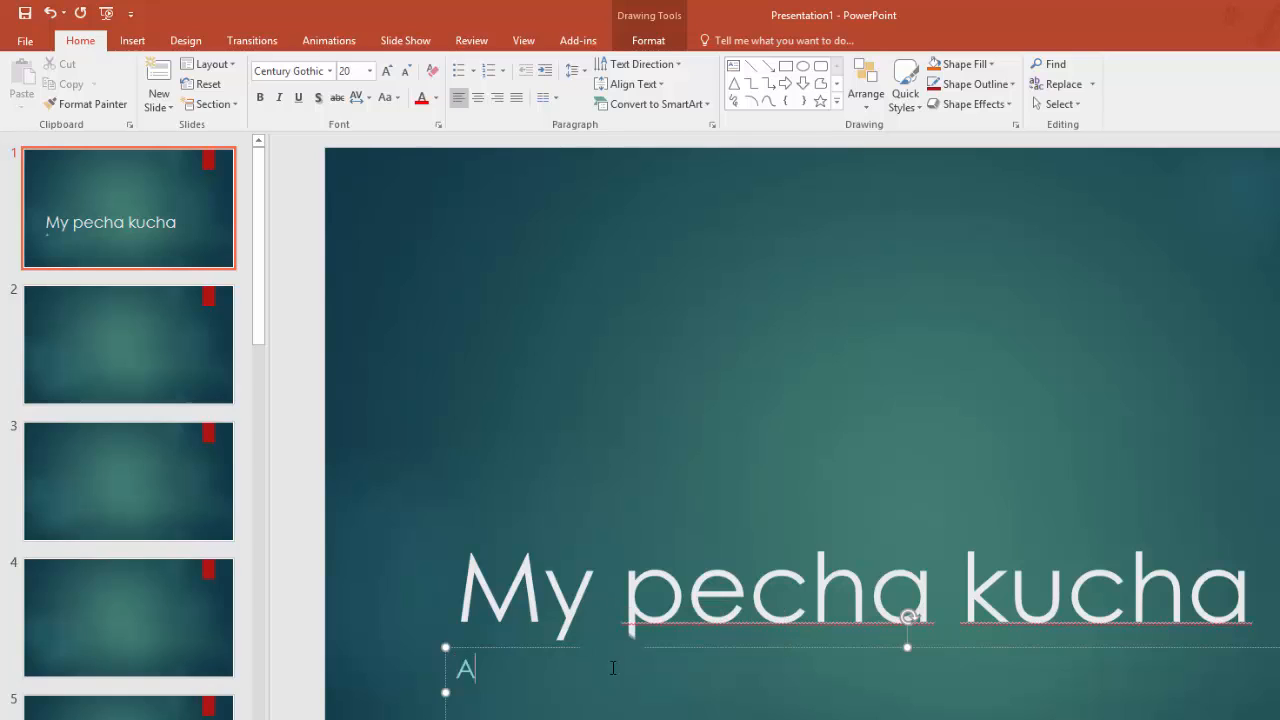
pyautogui.write('T')
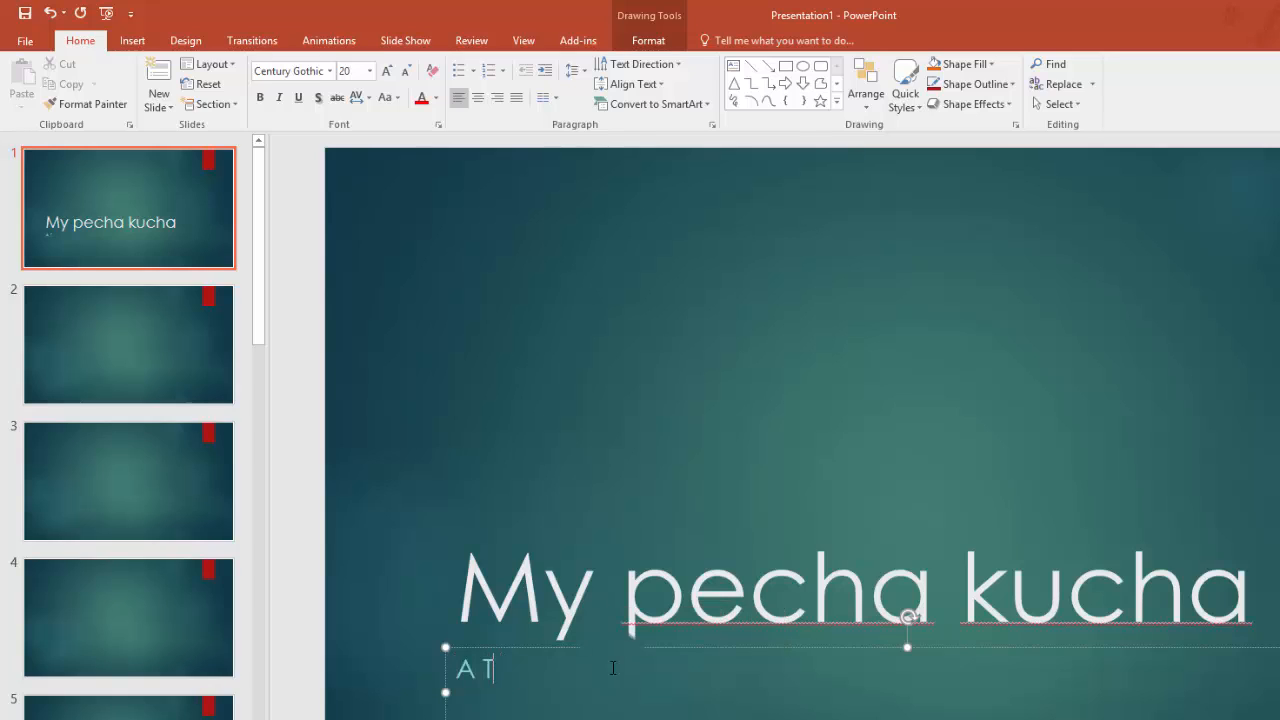
pyautogui.write('EST')
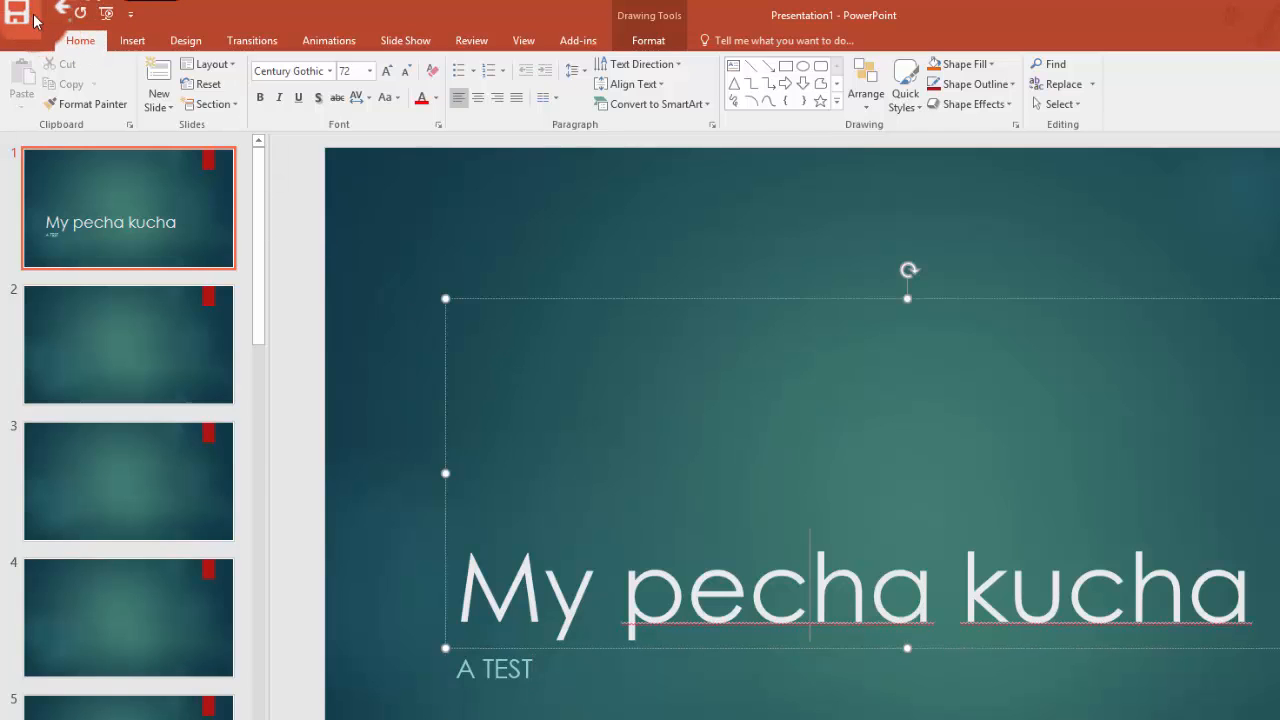
# Save from the Quick Access Toolbar, confirming the file name My pecha kucha
pyautogui.click(15, 16)
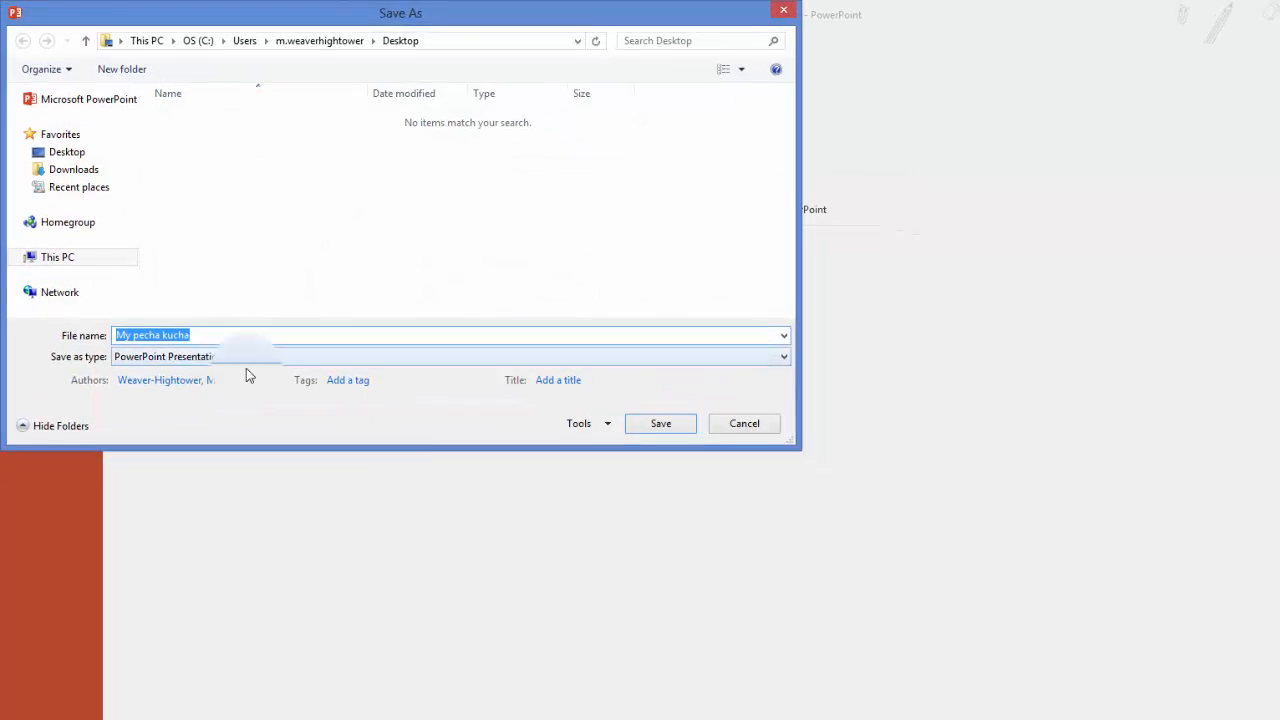
pyautogui.click(660, 423)
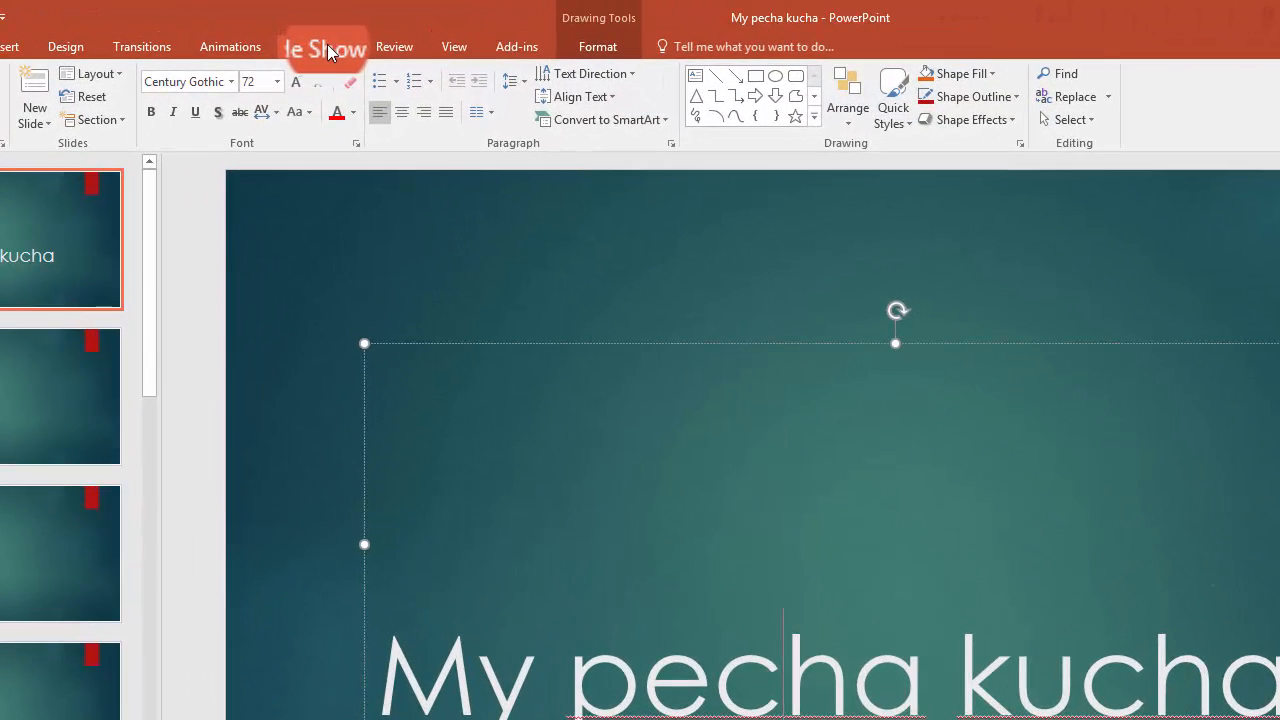
# Apply the Cover transition to slide 1 from the Transitions gallery
pyautogui.click(320, 46)
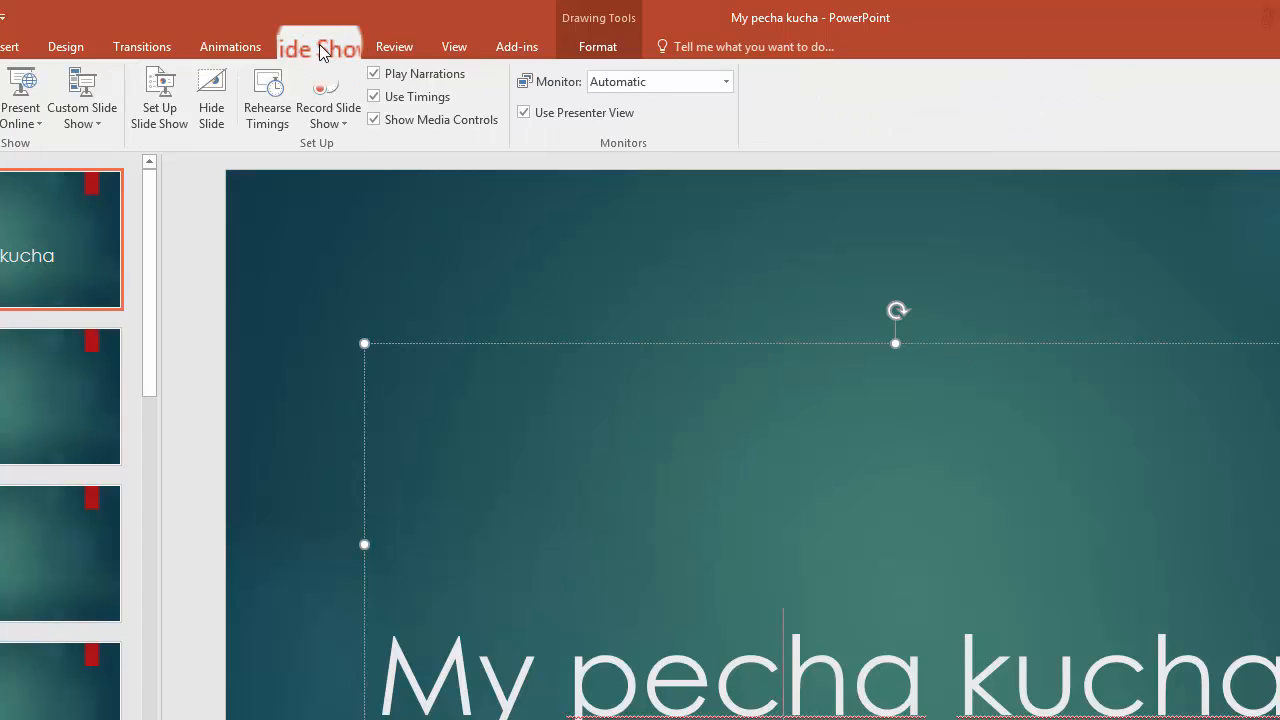
pyautogui.click(141, 46)
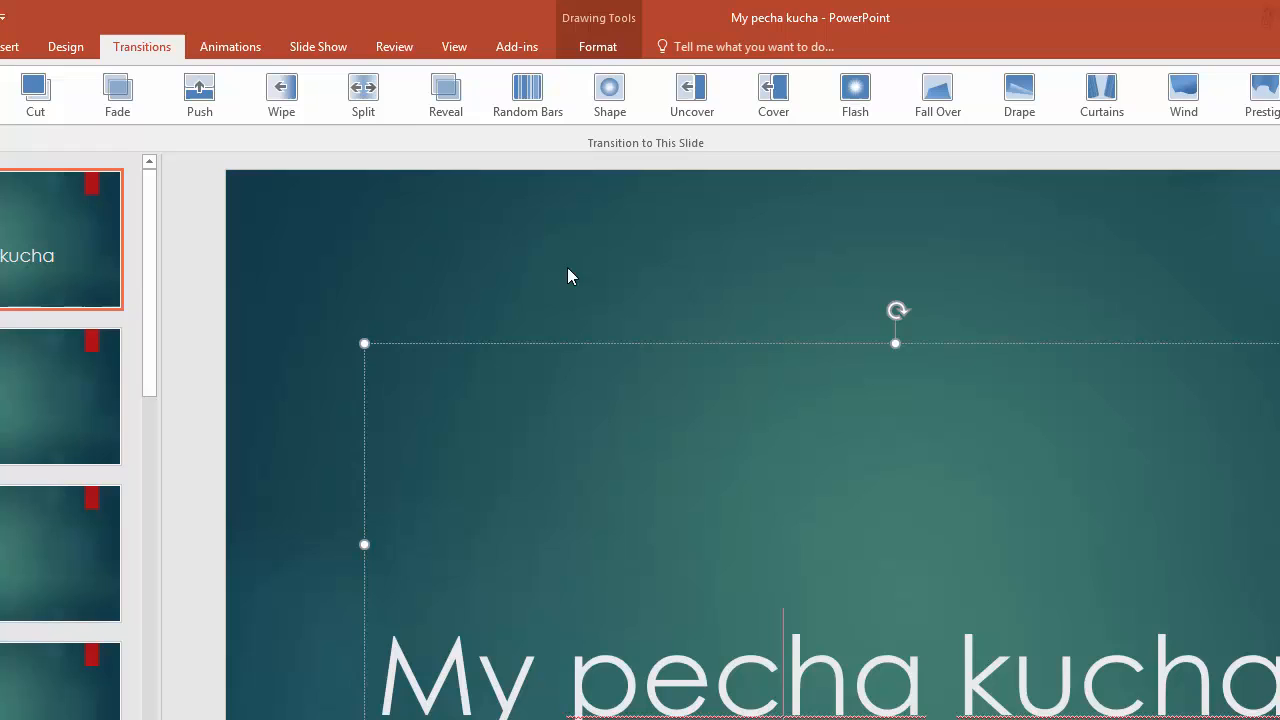
pyautogui.moveTo(114, 228)
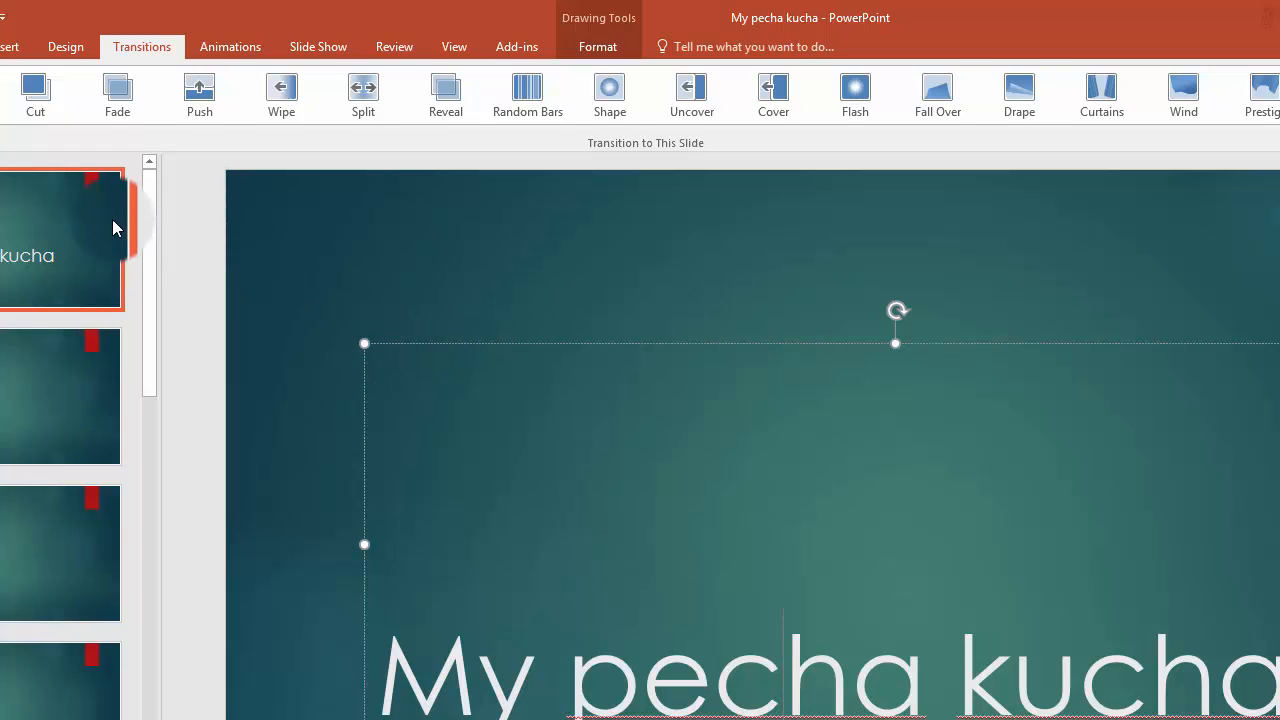
pyautogui.moveTo(381, 98)
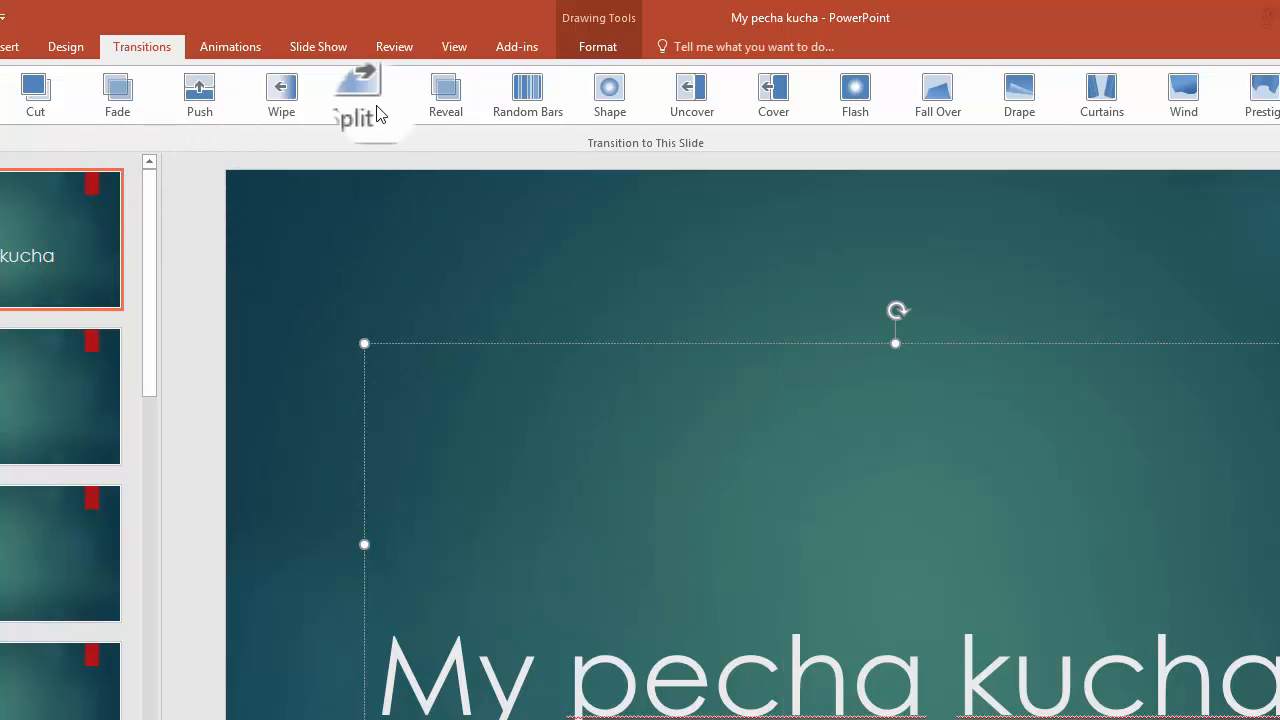
pyautogui.moveTo(370, 90)
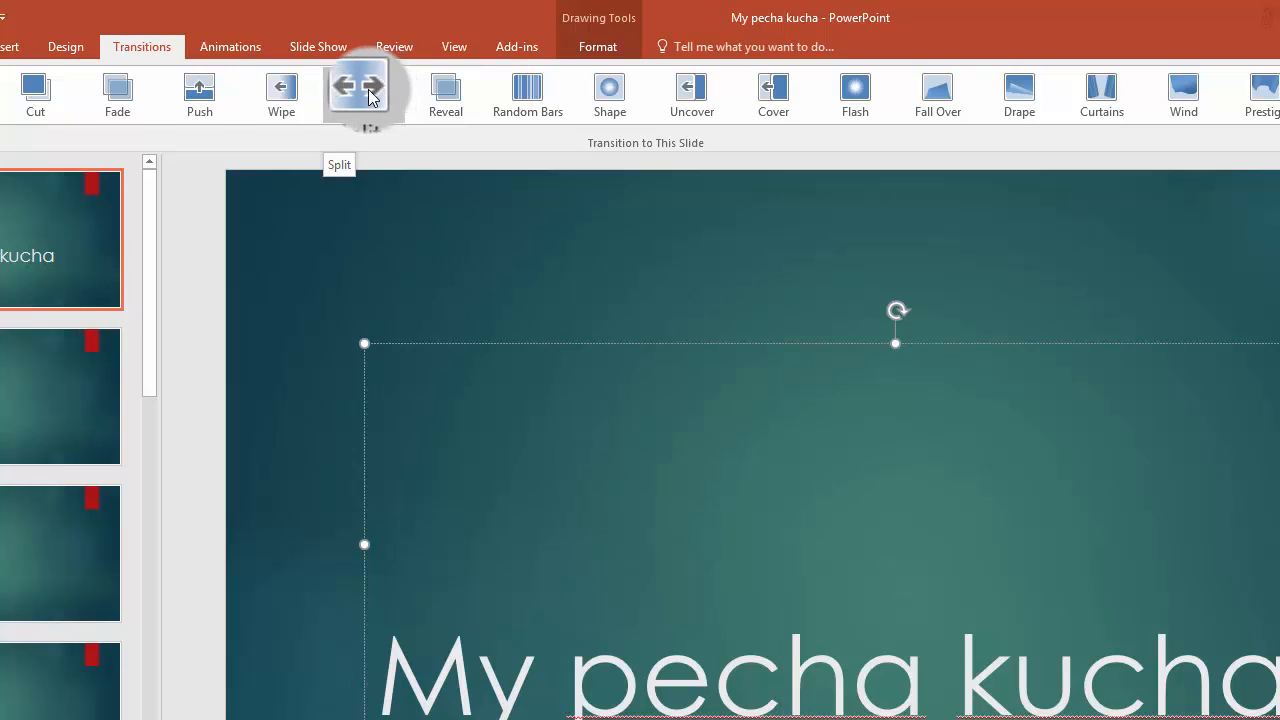
pyautogui.moveTo(622, 114)
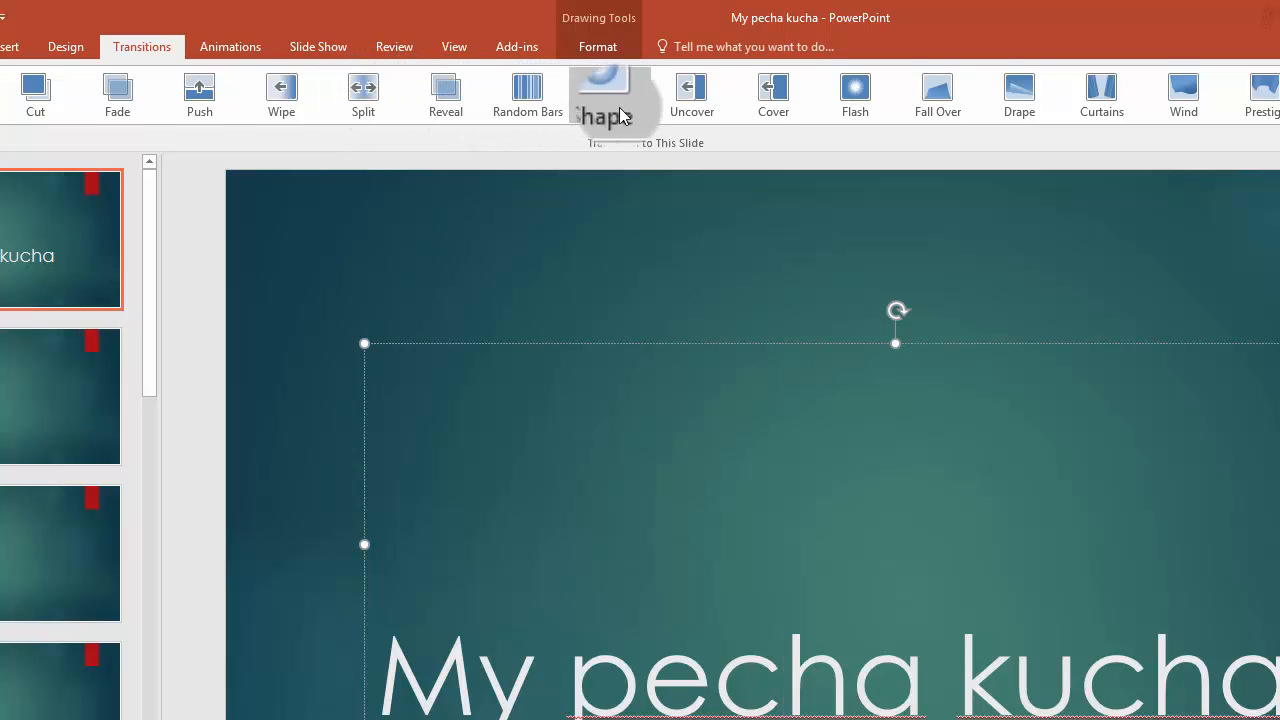
pyautogui.moveTo(1028, 120)
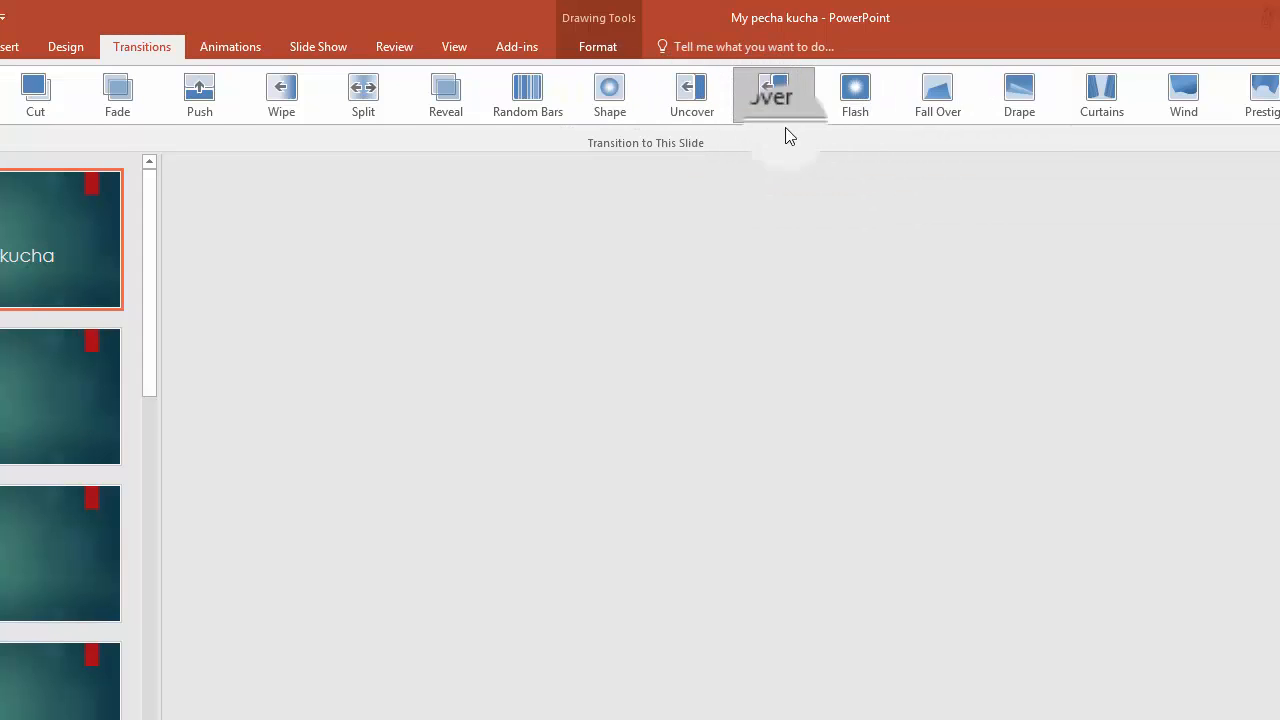
pyautogui.click(773, 88)
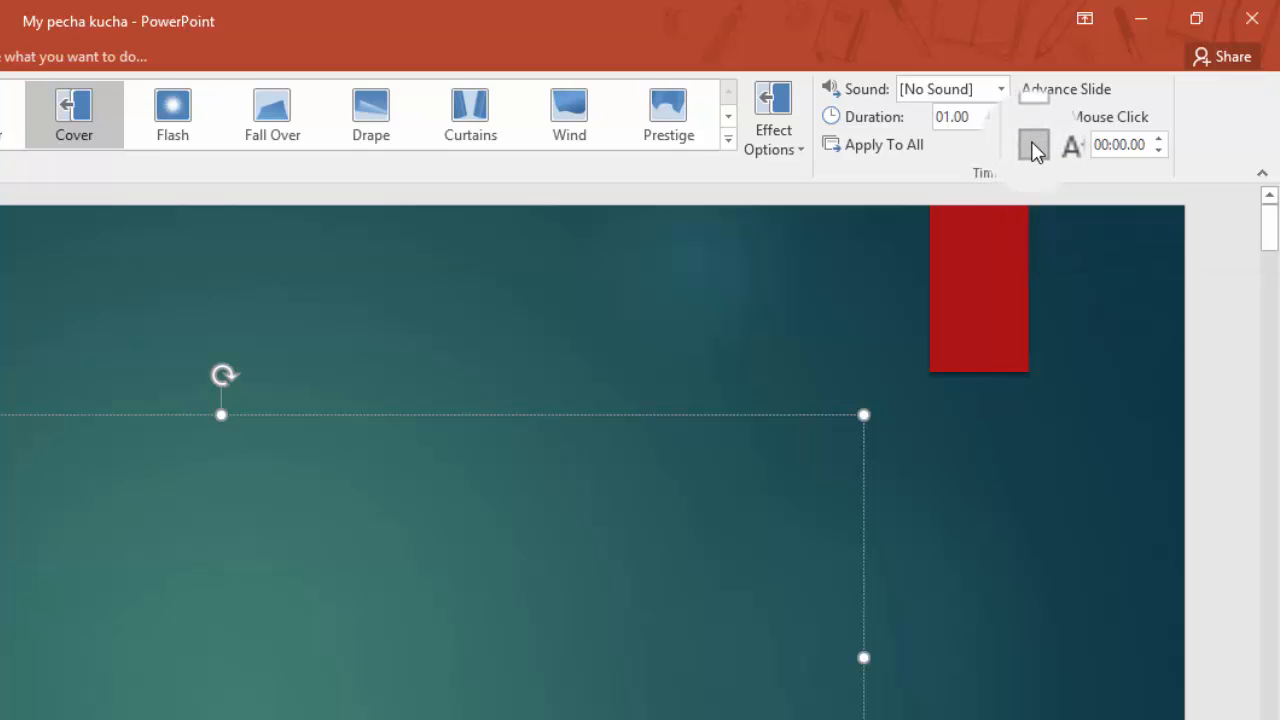
# Set Cover with 01.00 duration, After 00:20.00, no mouse-click advance, and apply to all
pyautogui.click(1033, 143)
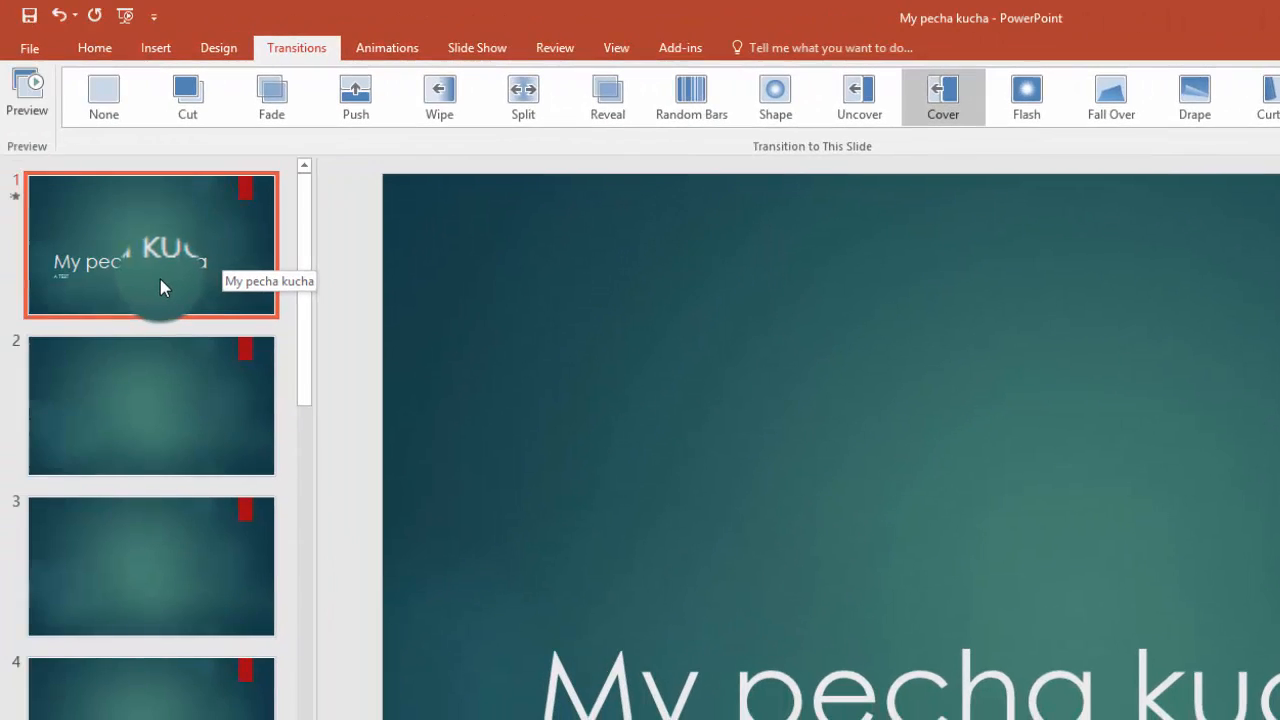
pyautogui.moveTo(1110, 97)
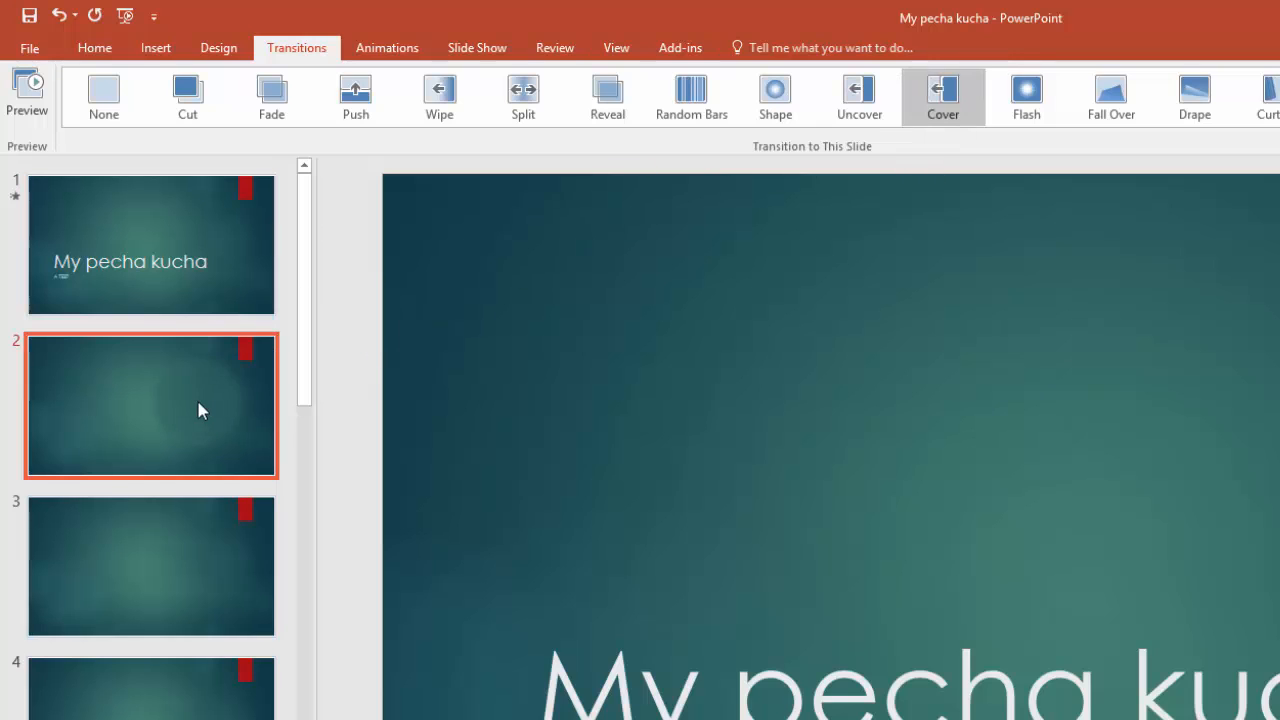
pyautogui.click(103, 91)
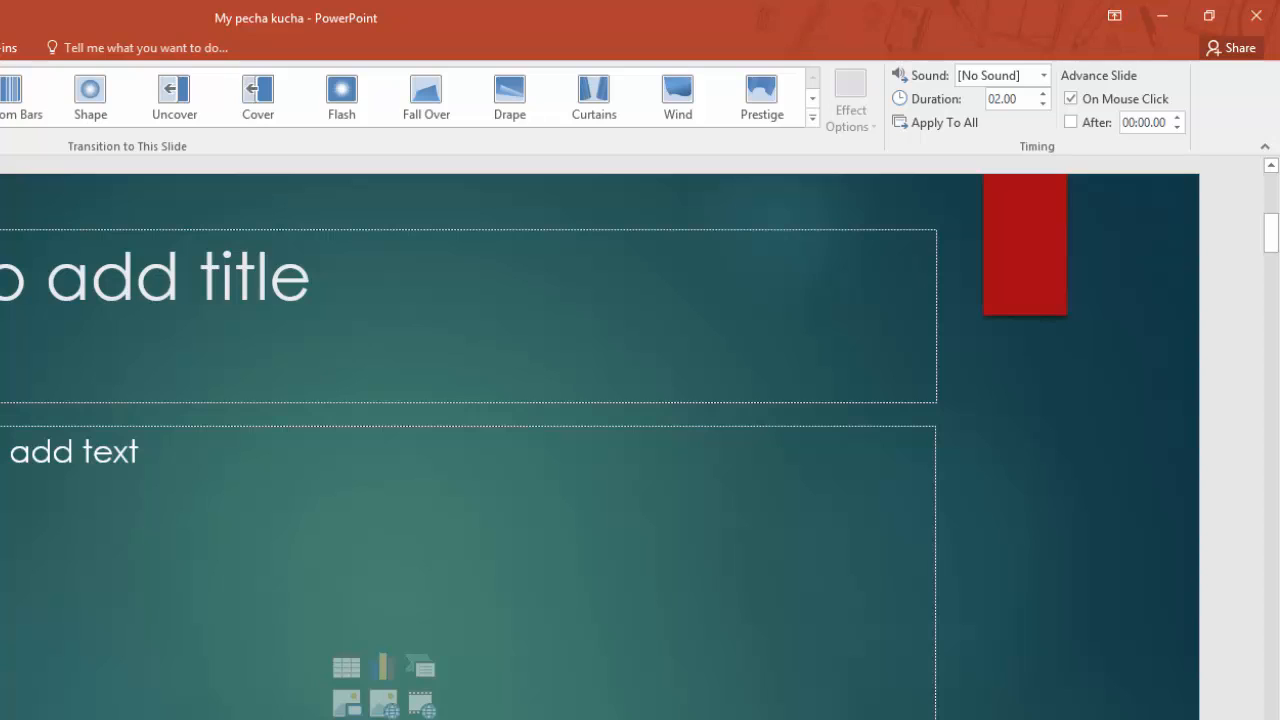
pyautogui.click(257, 90)
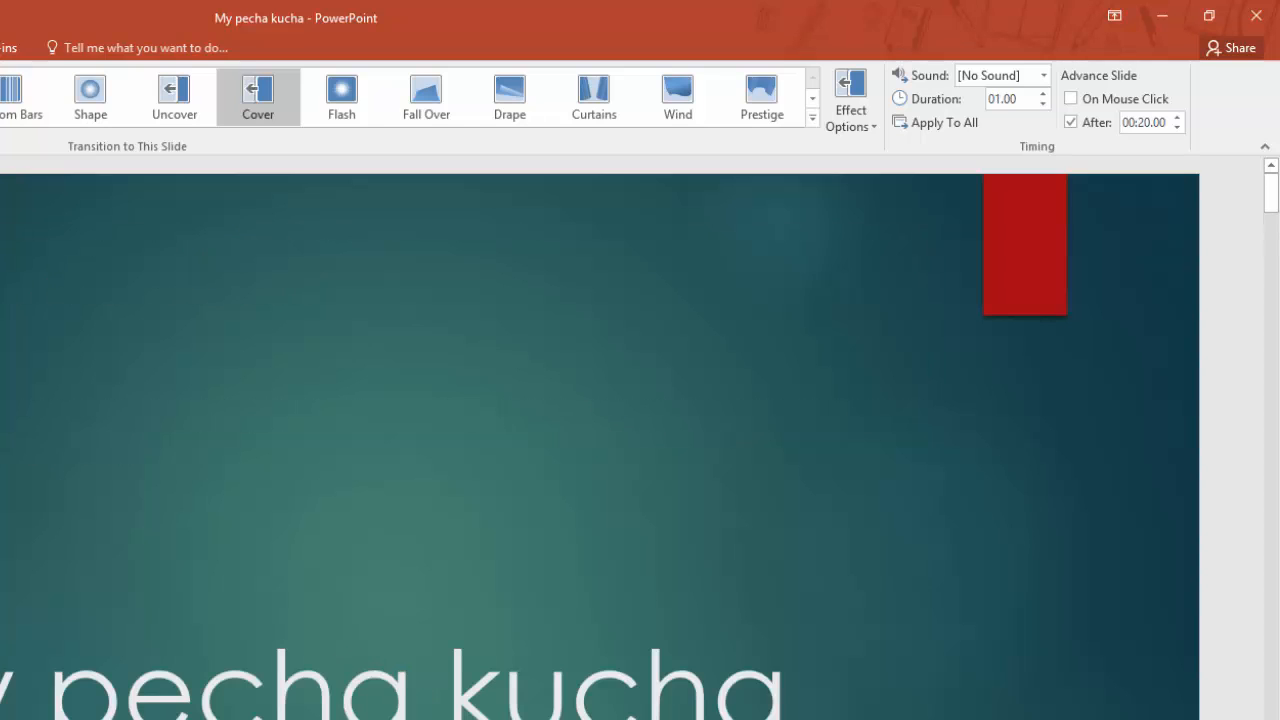
pyautogui.moveTo(789, 275)
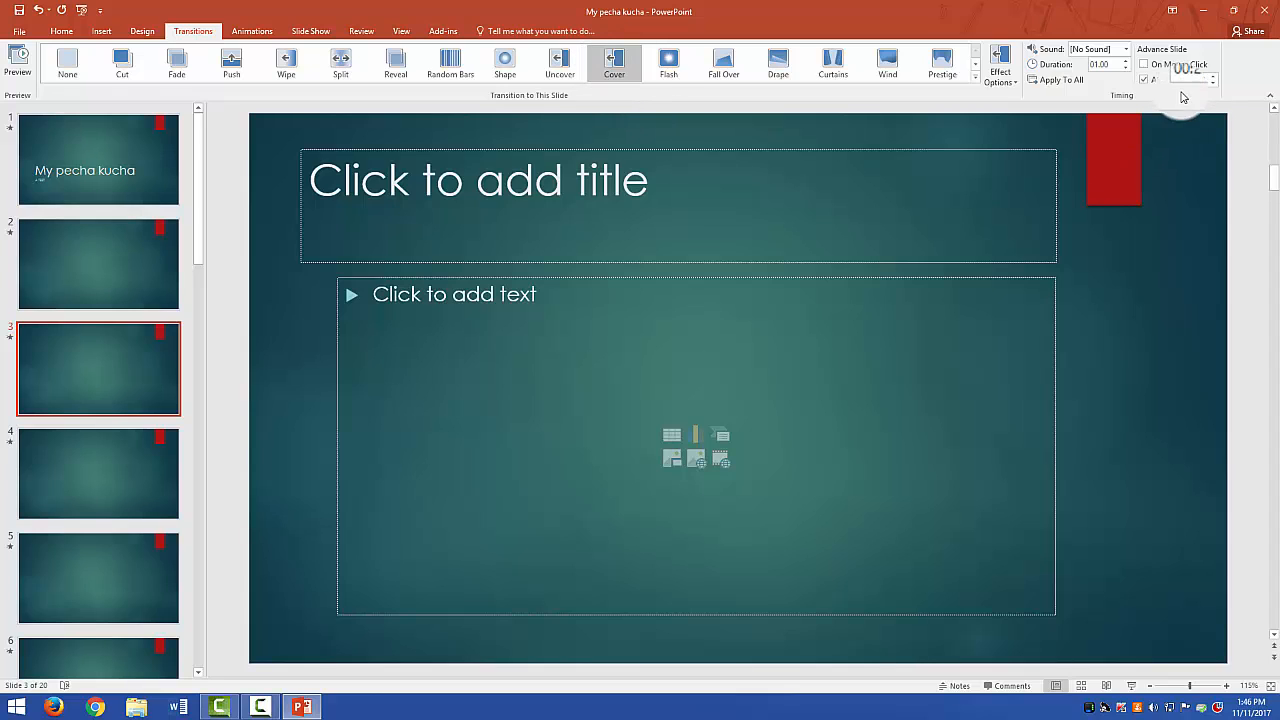
pyautogui.click(1145, 80)
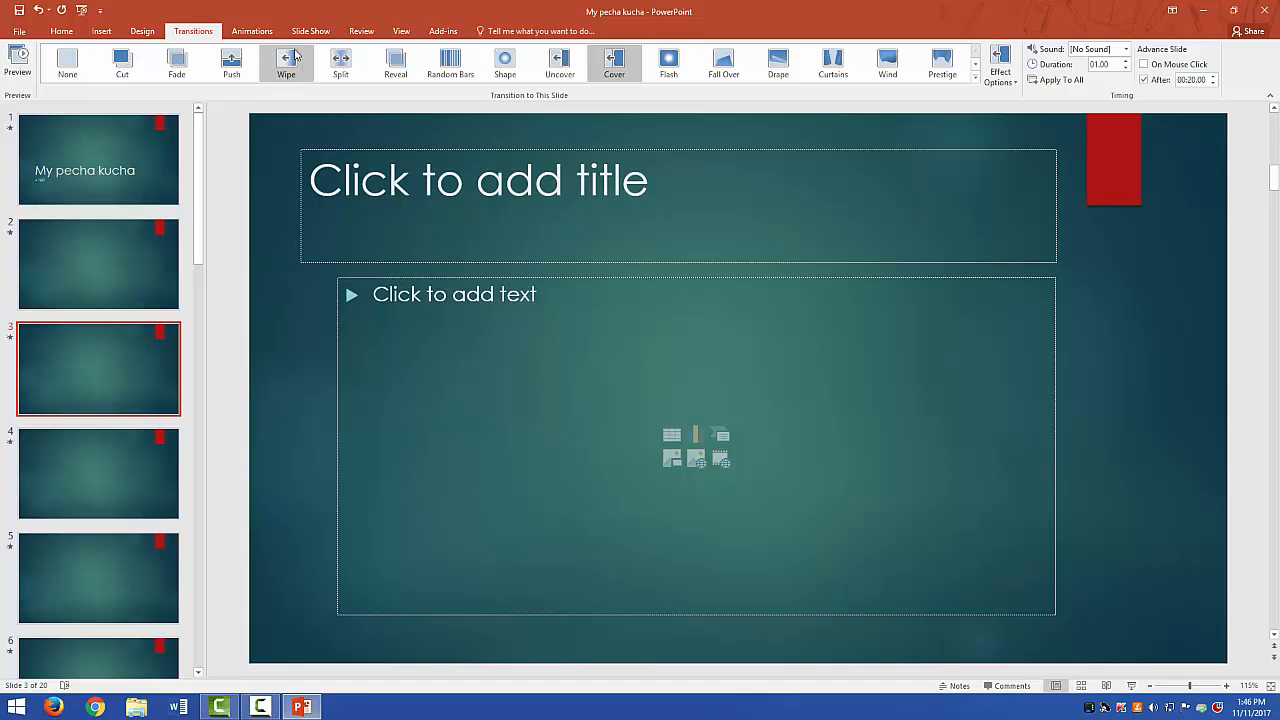
pyautogui.click(364, 36)
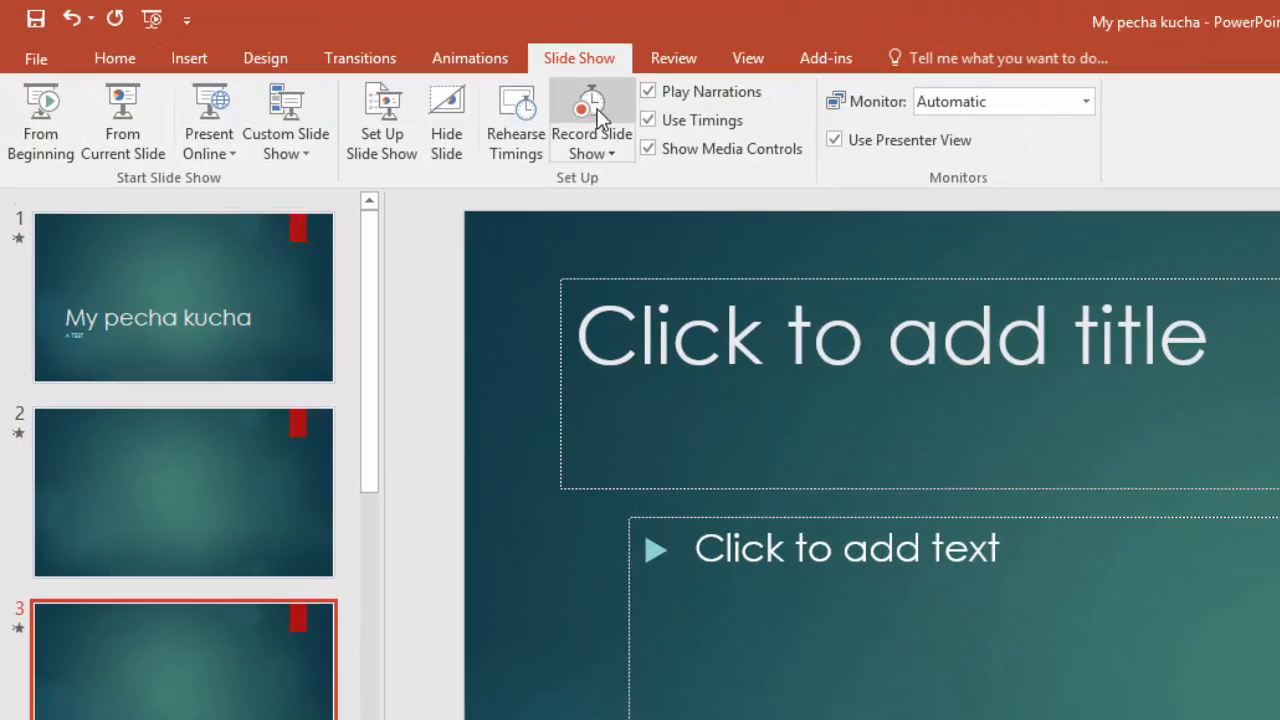
pyautogui.moveTo(593, 110)
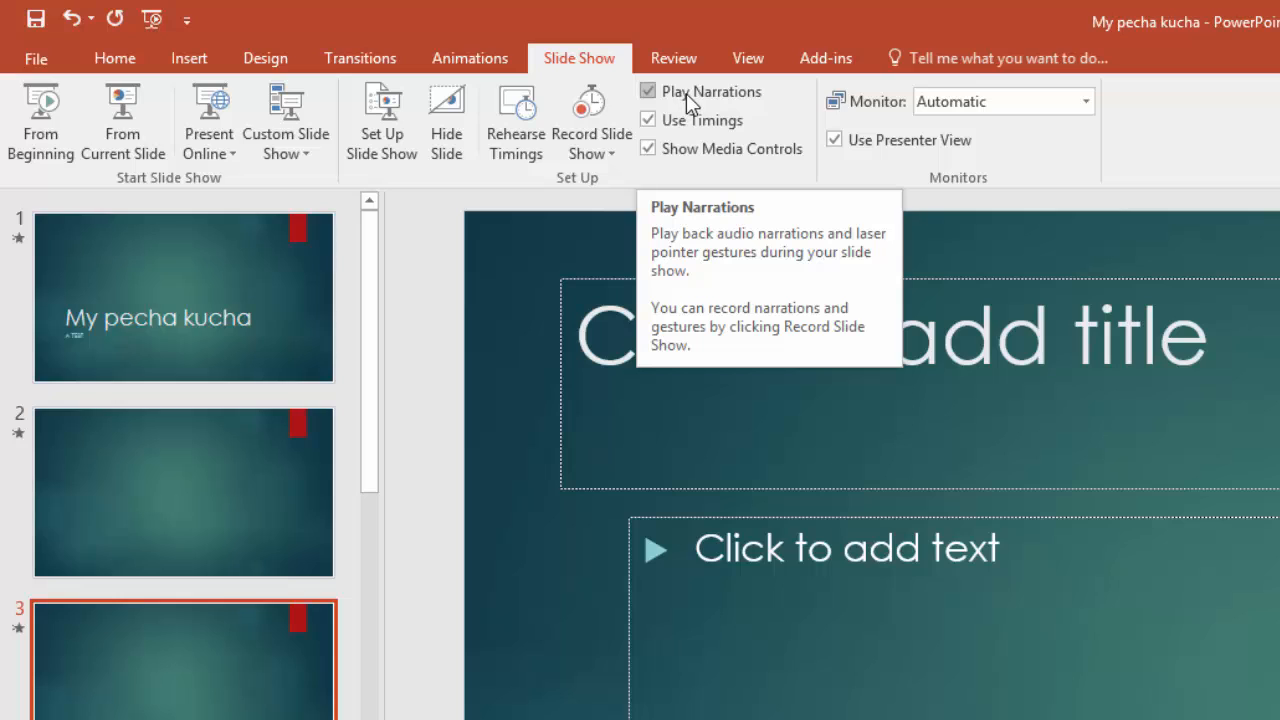
pyautogui.moveTo(705, 127)
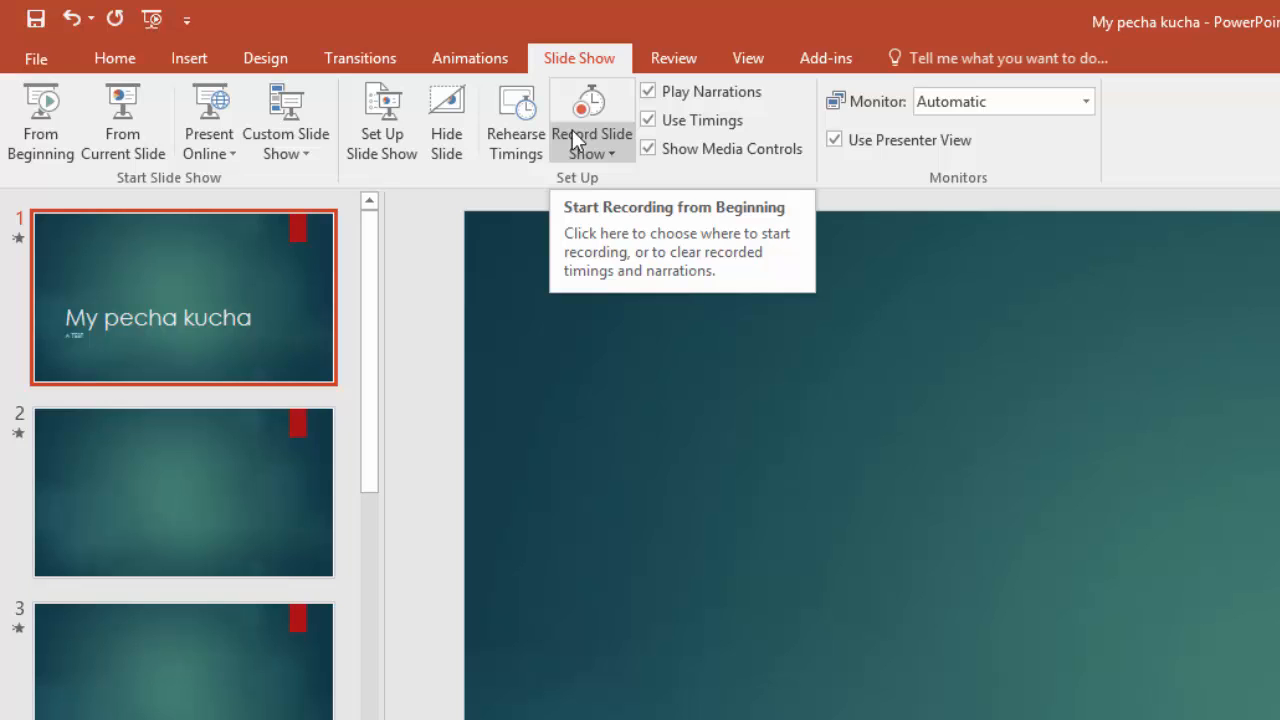
pyautogui.moveTo(593, 142)
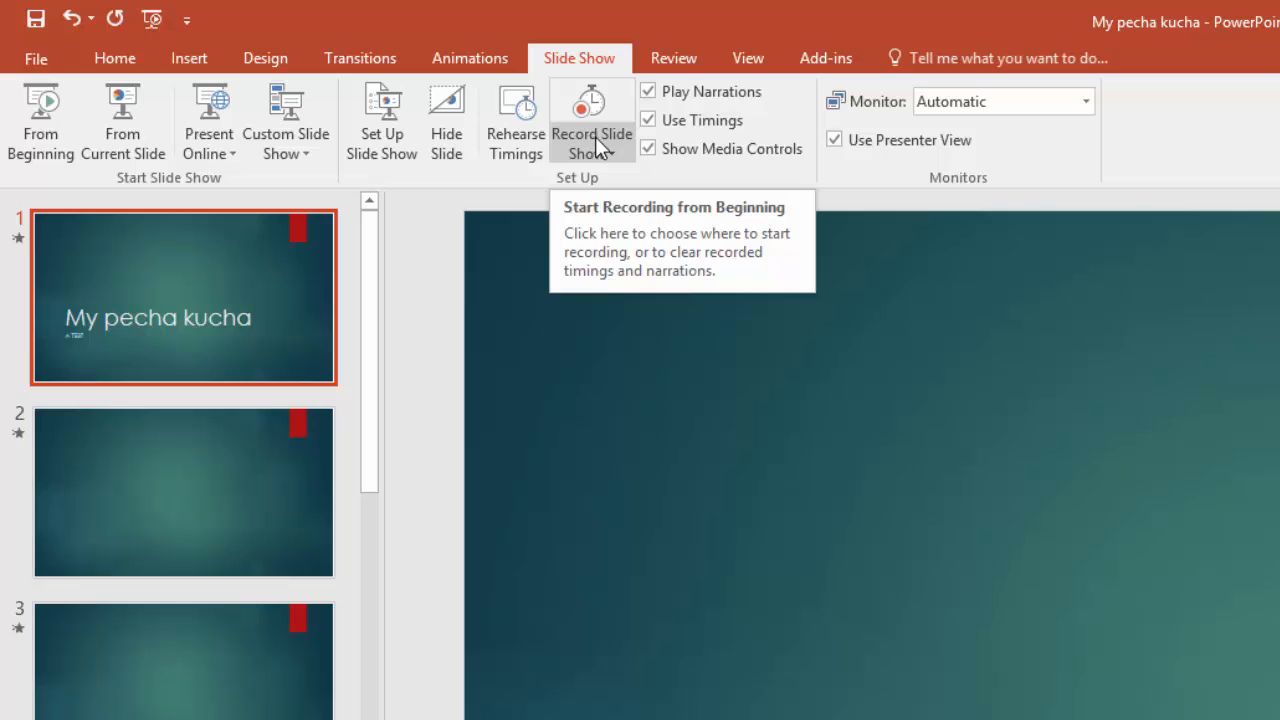
# Open the Record Slide Show dropdown on the Slide Show tab
pyautogui.click(593, 130)
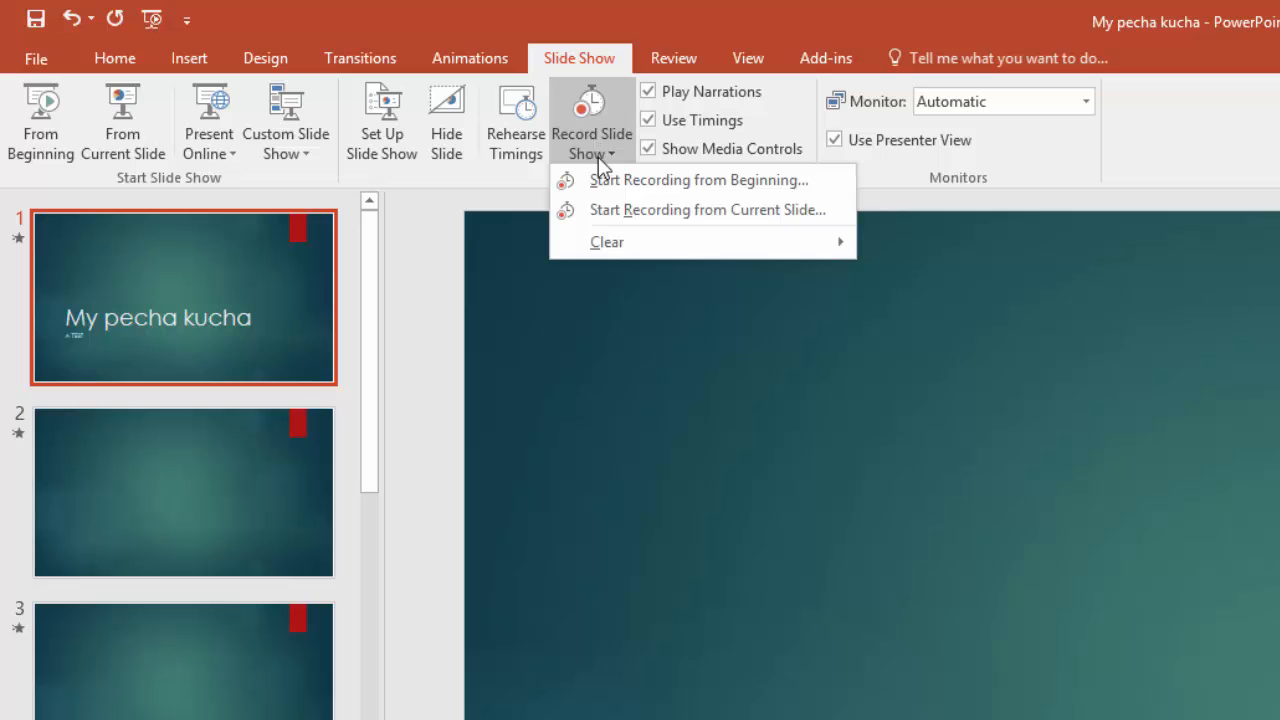
pyautogui.moveTo(608, 185)
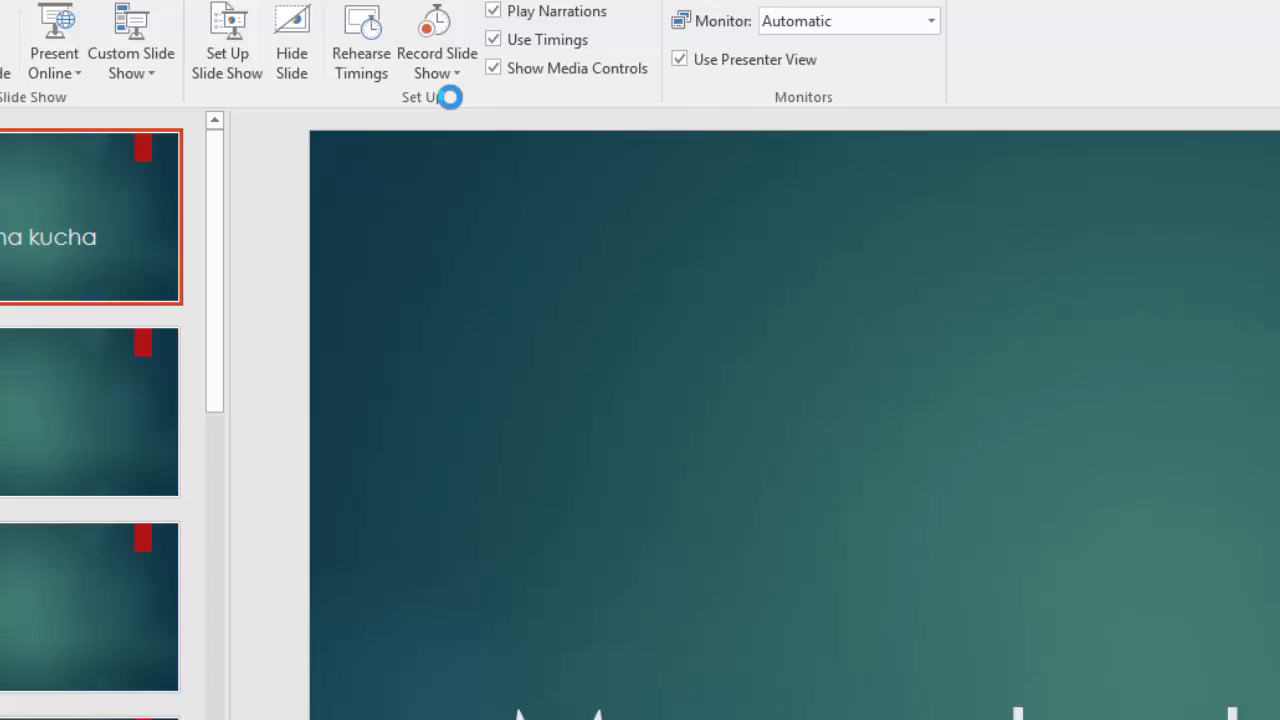
# Record from the beginning with slide and animation timings unchecked and narrations kept on
pyautogui.click(428, 30)
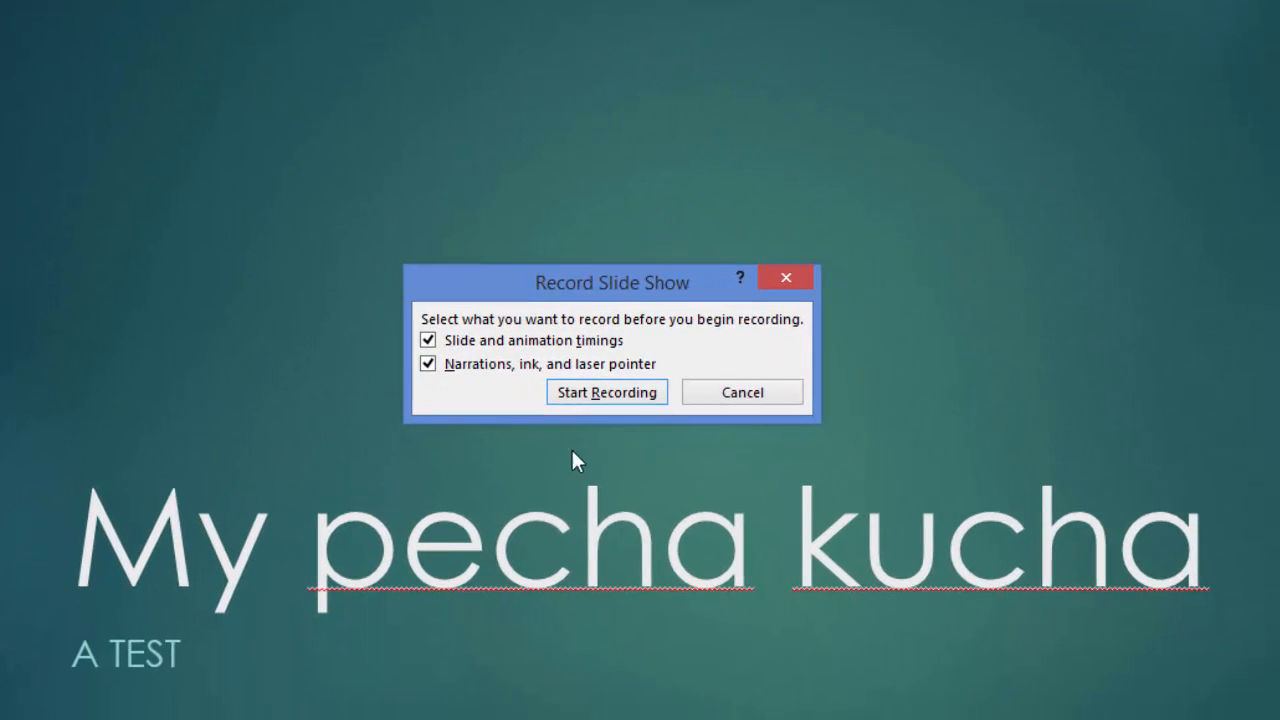
pyautogui.click(428, 340)
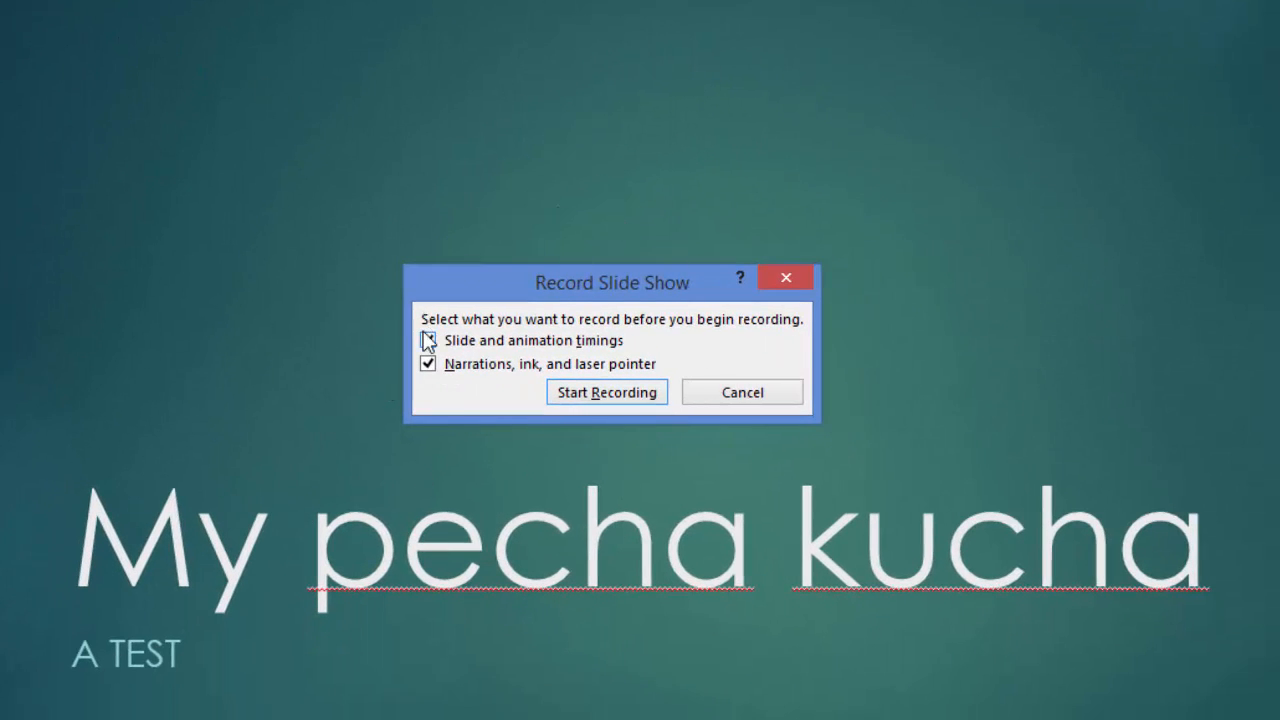
pyautogui.click(428, 340)
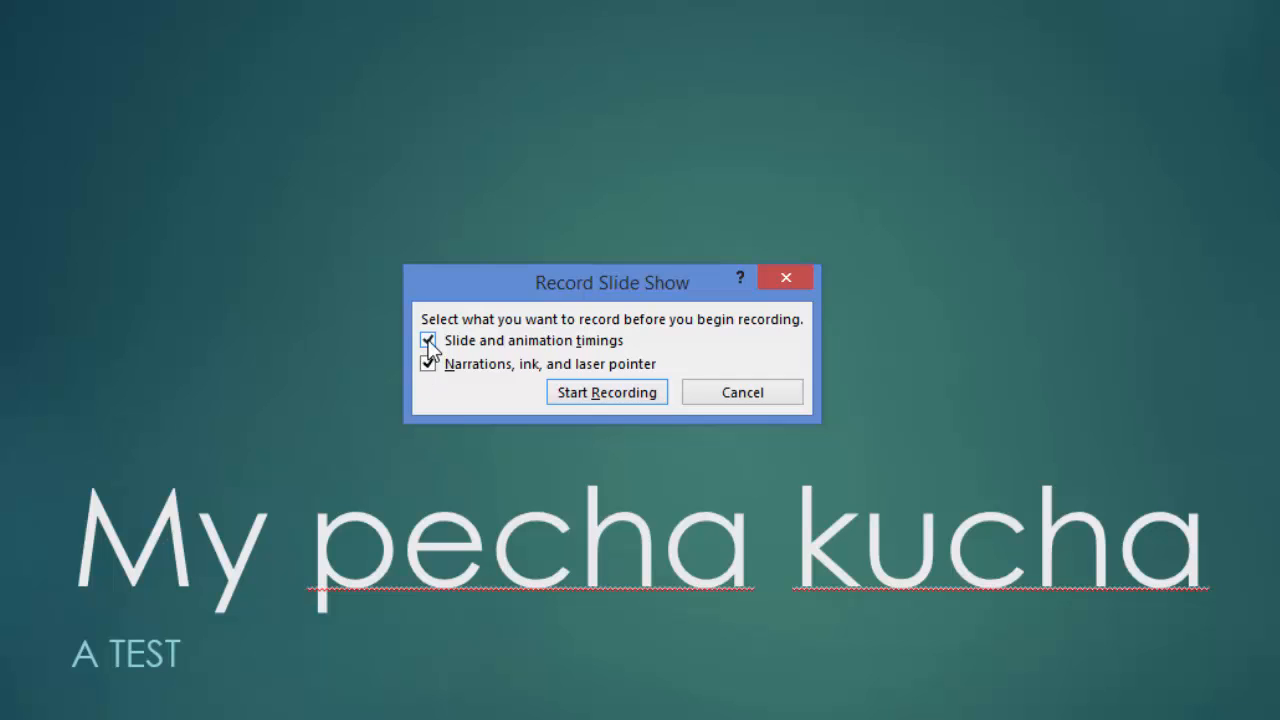
pyautogui.click(428, 340)
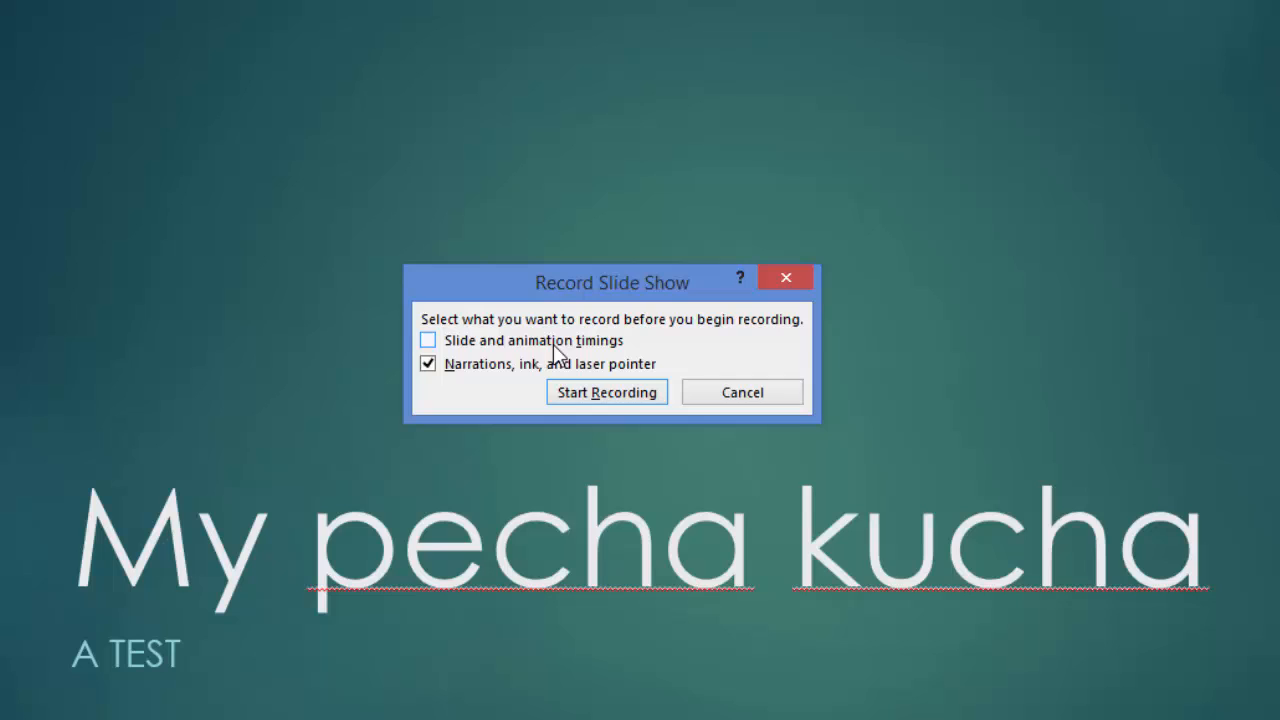
pyautogui.moveTo(608, 360)
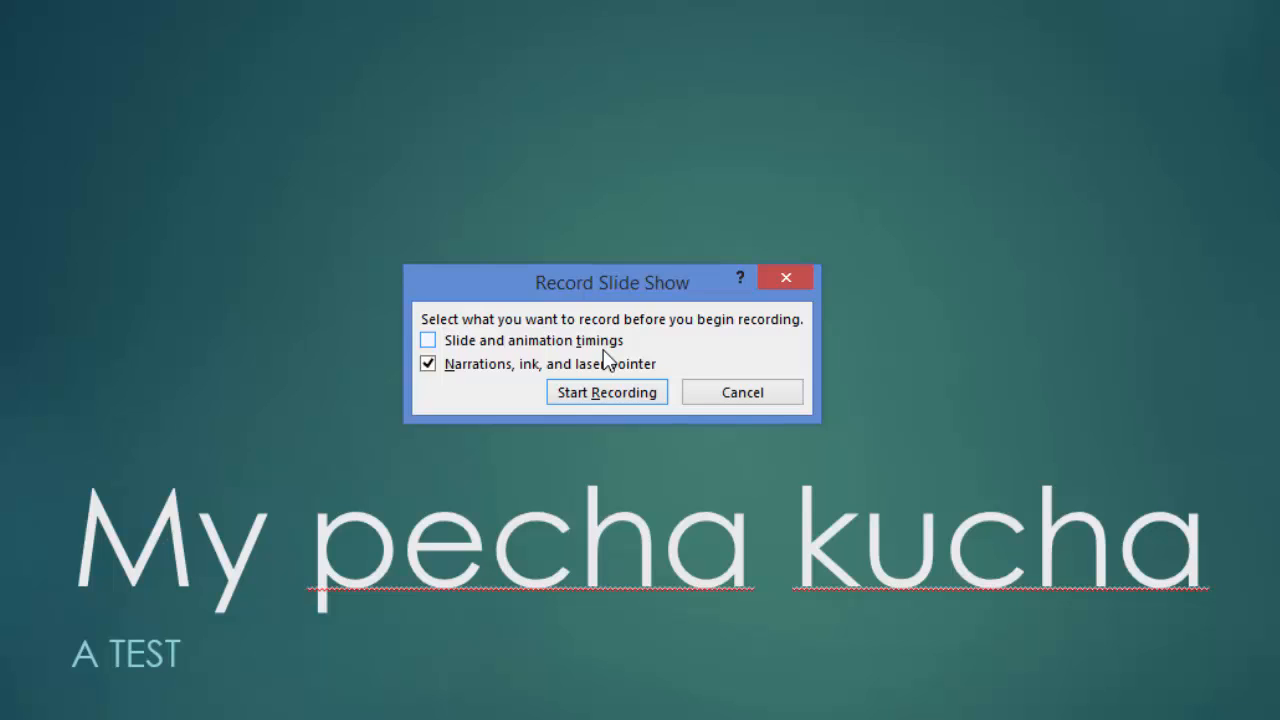
pyautogui.moveTo(590, 355)
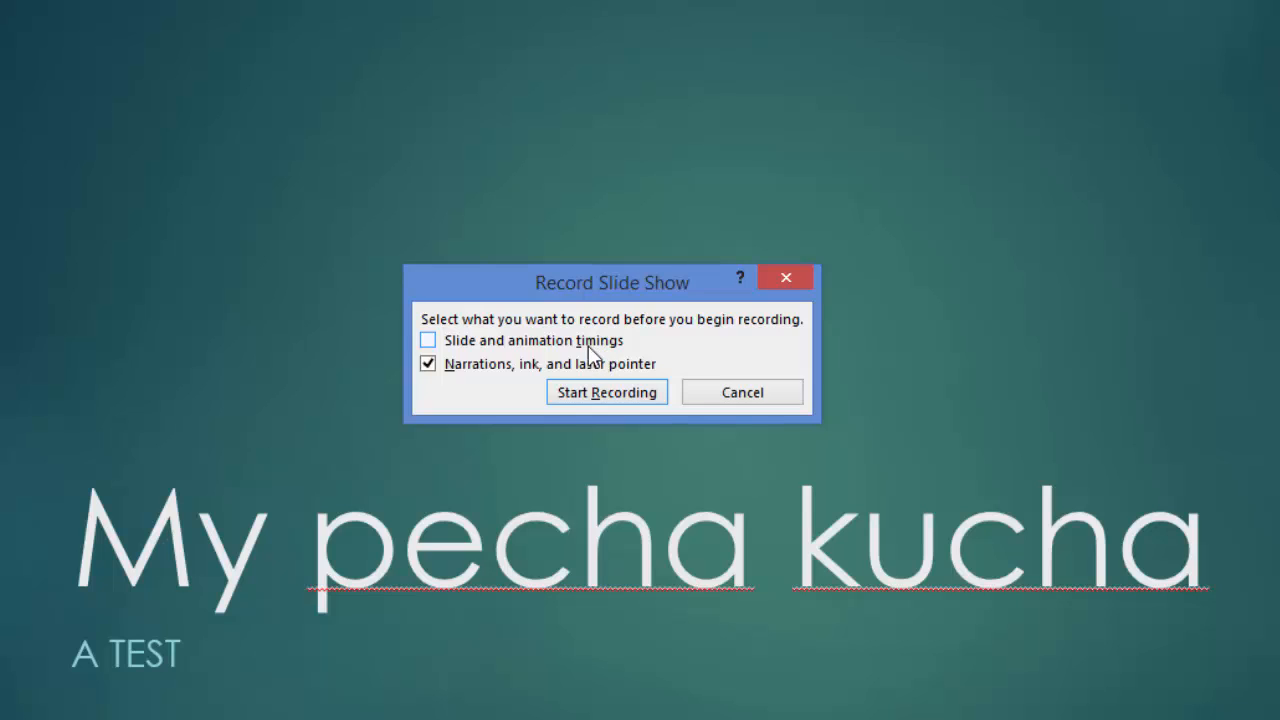
pyautogui.moveTo(583, 345)
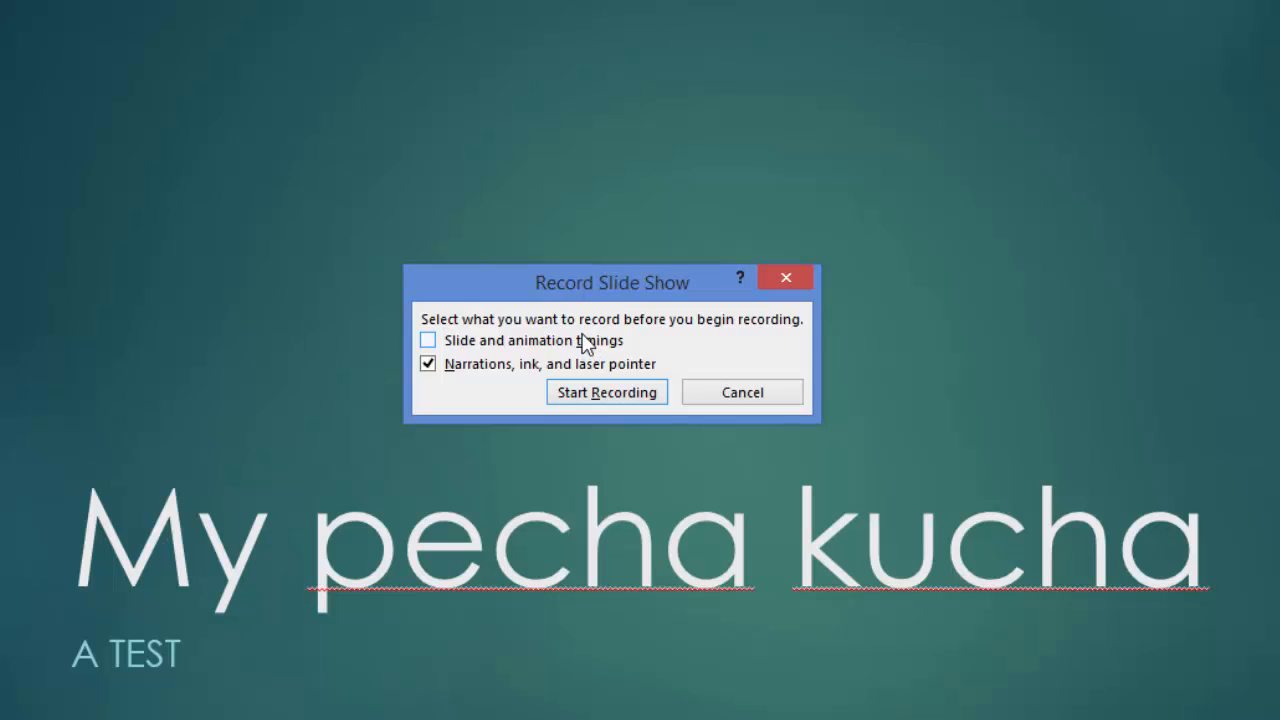
pyautogui.moveTo(570, 345)
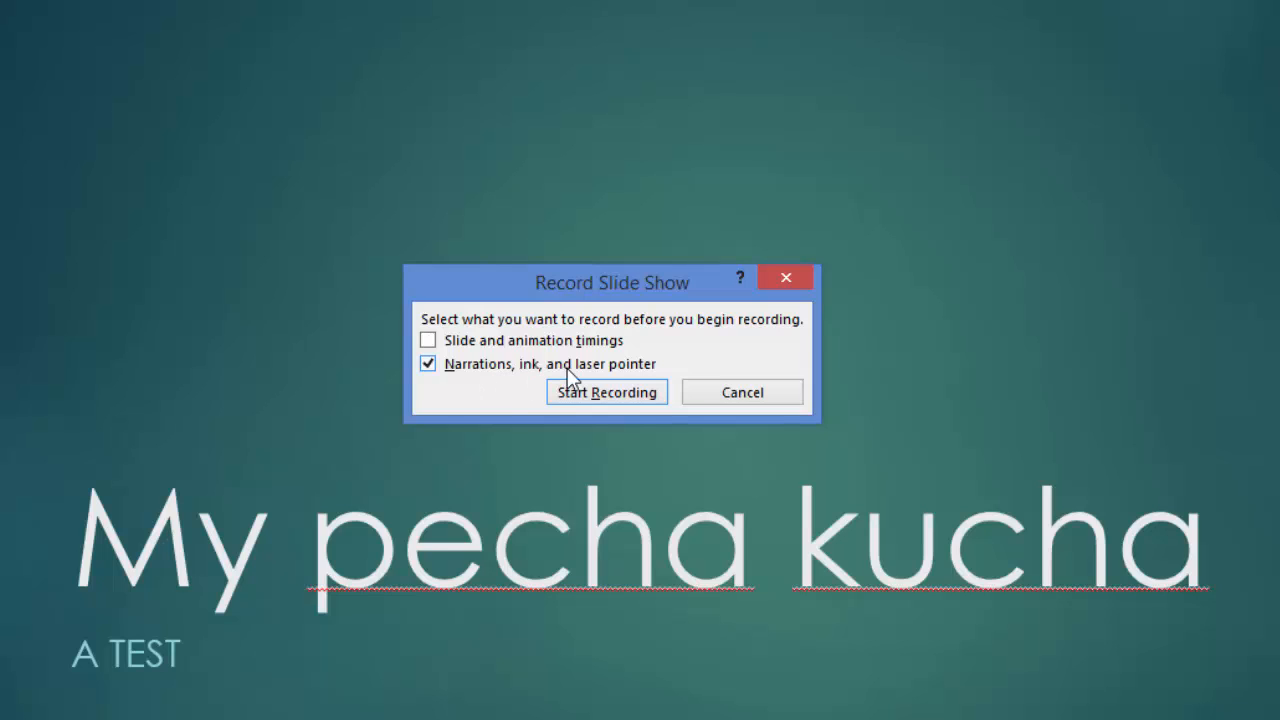
pyautogui.moveTo(608, 404)
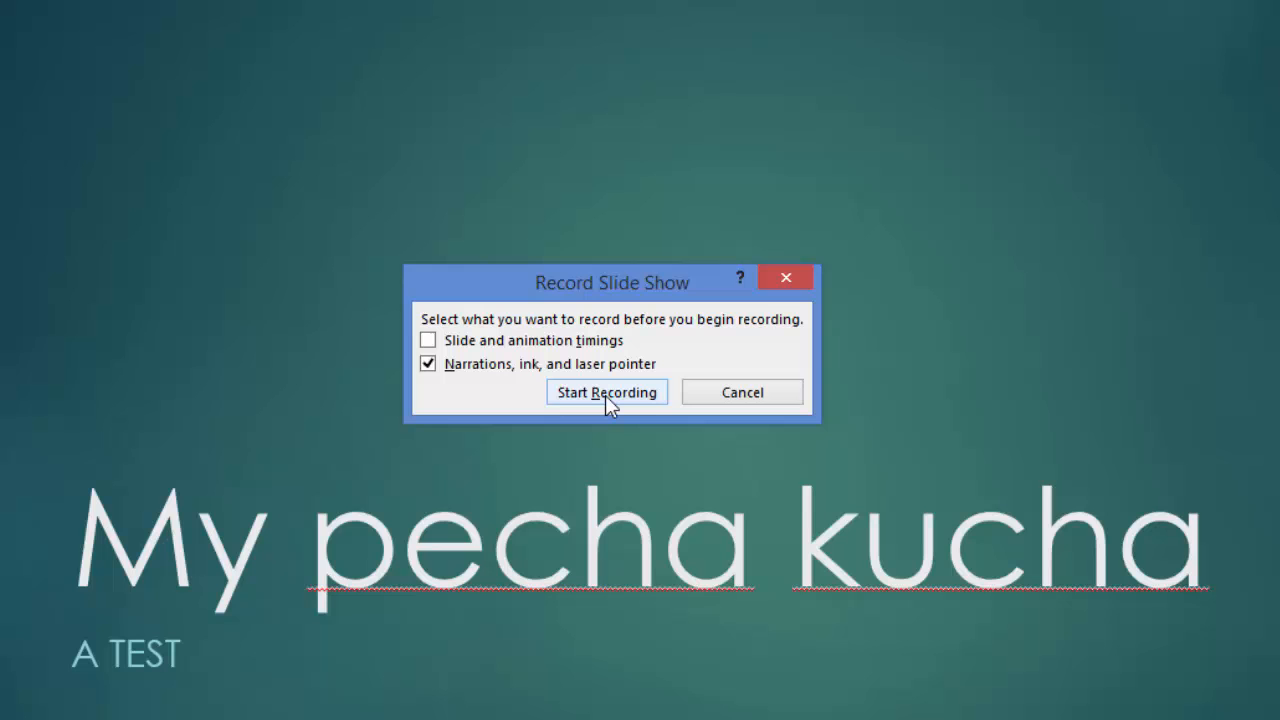
pyautogui.click(607, 392)
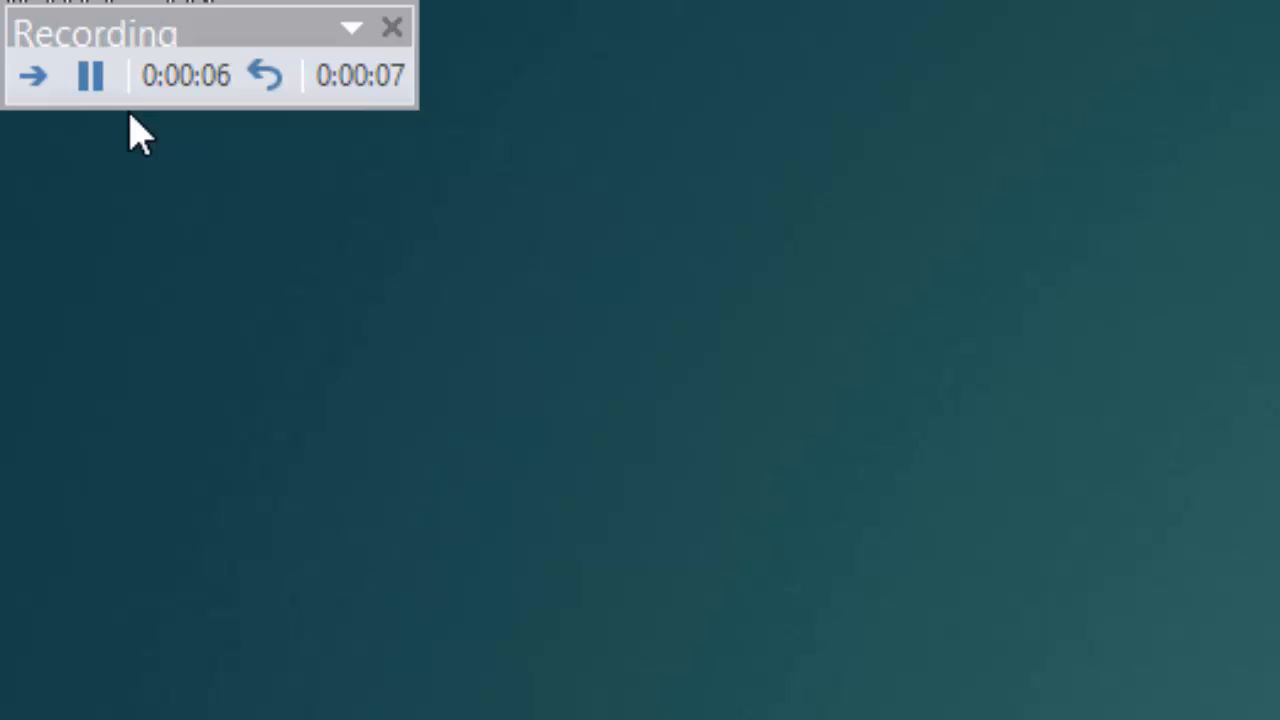
pyautogui.moveTo(218, 120)
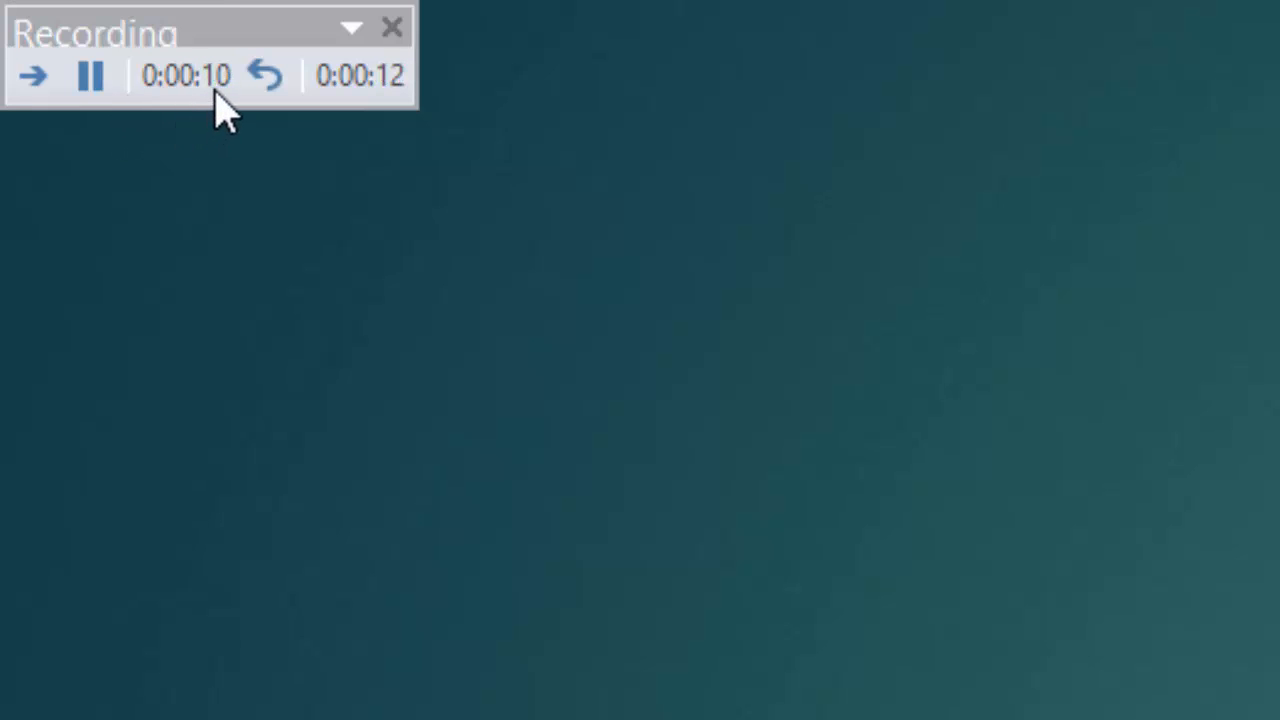
pyautogui.moveTo(95, 145)
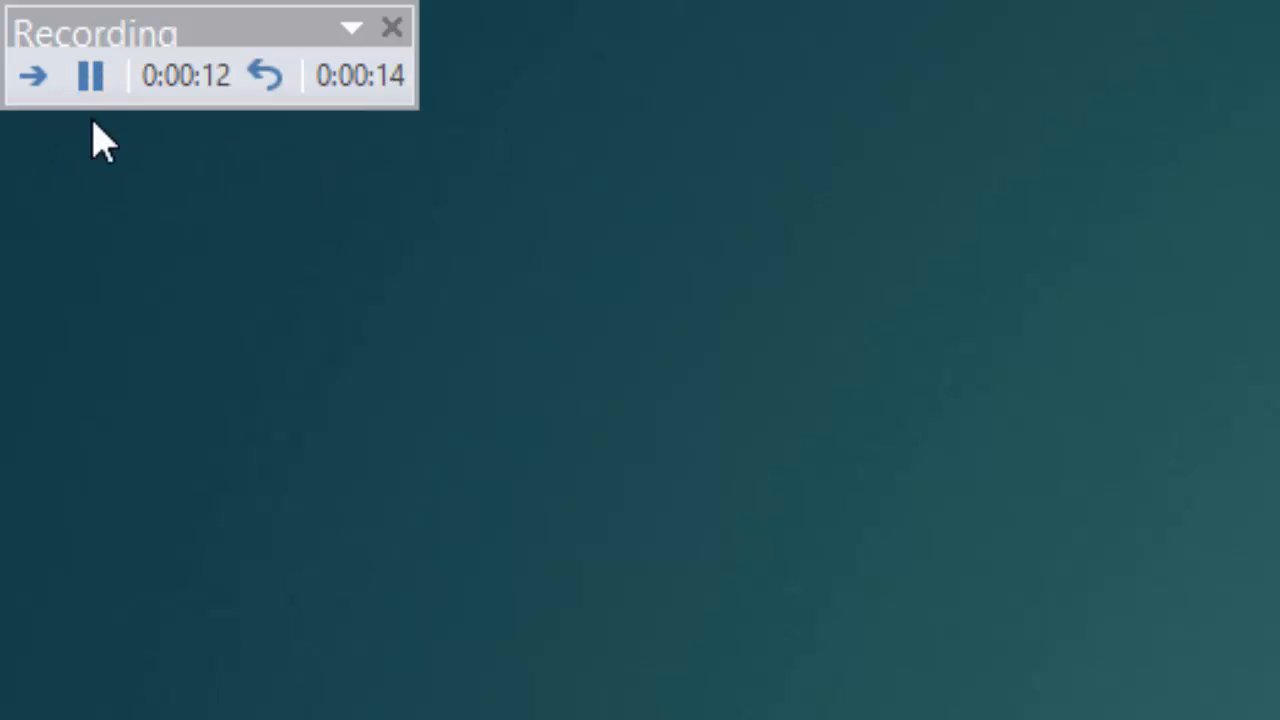
pyautogui.moveTo(35, 150)
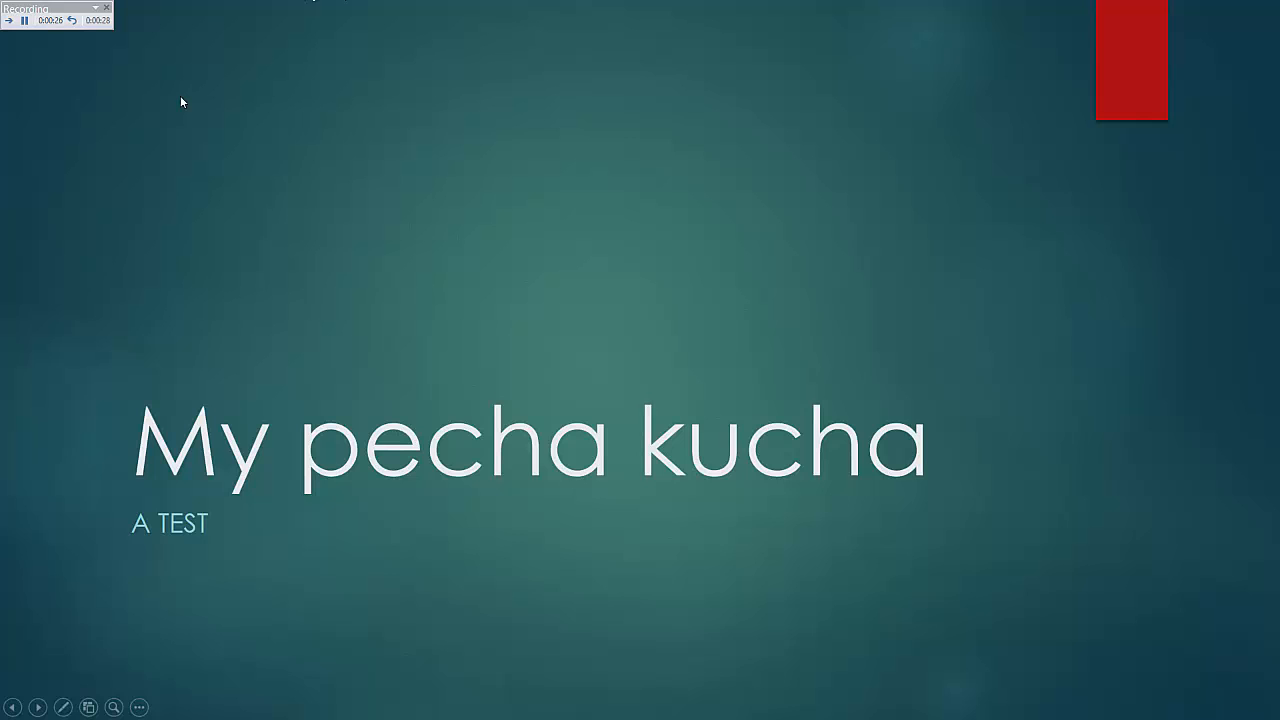
# Advance from the title slide to slide 2 with the Next arrow while narrating
pyautogui.click(8, 20)
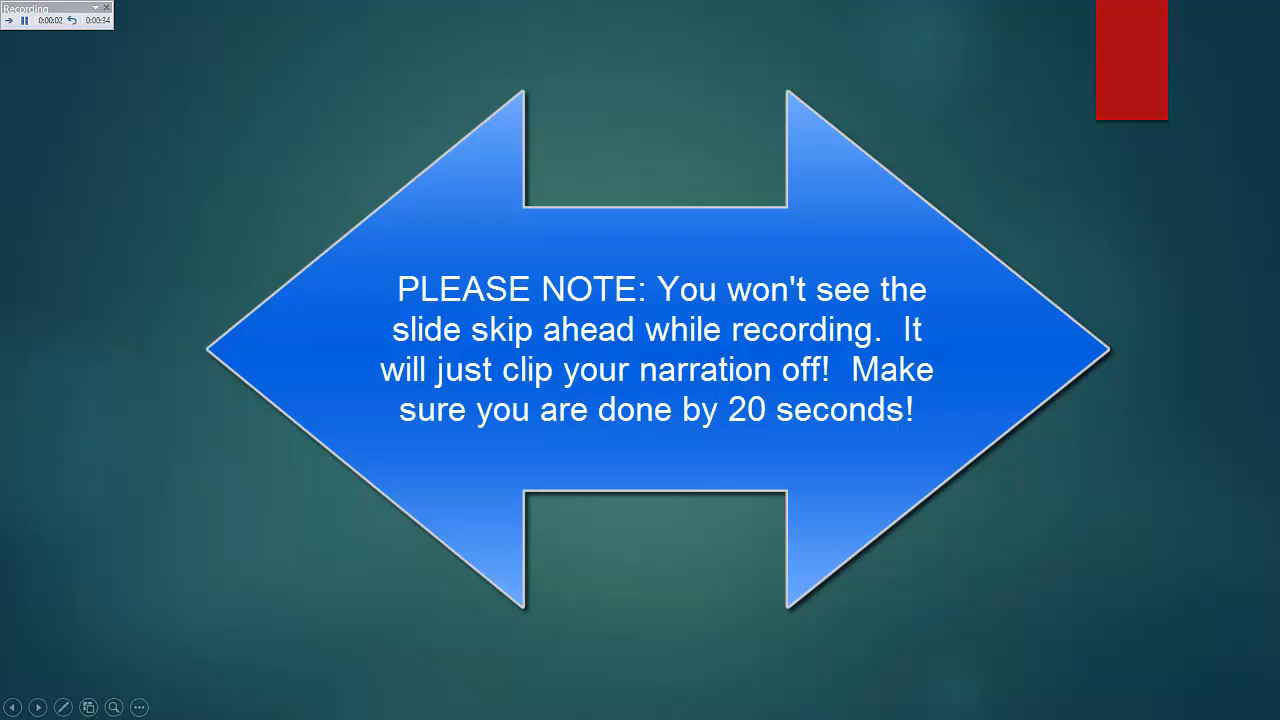
pyautogui.moveTo(160, 62)
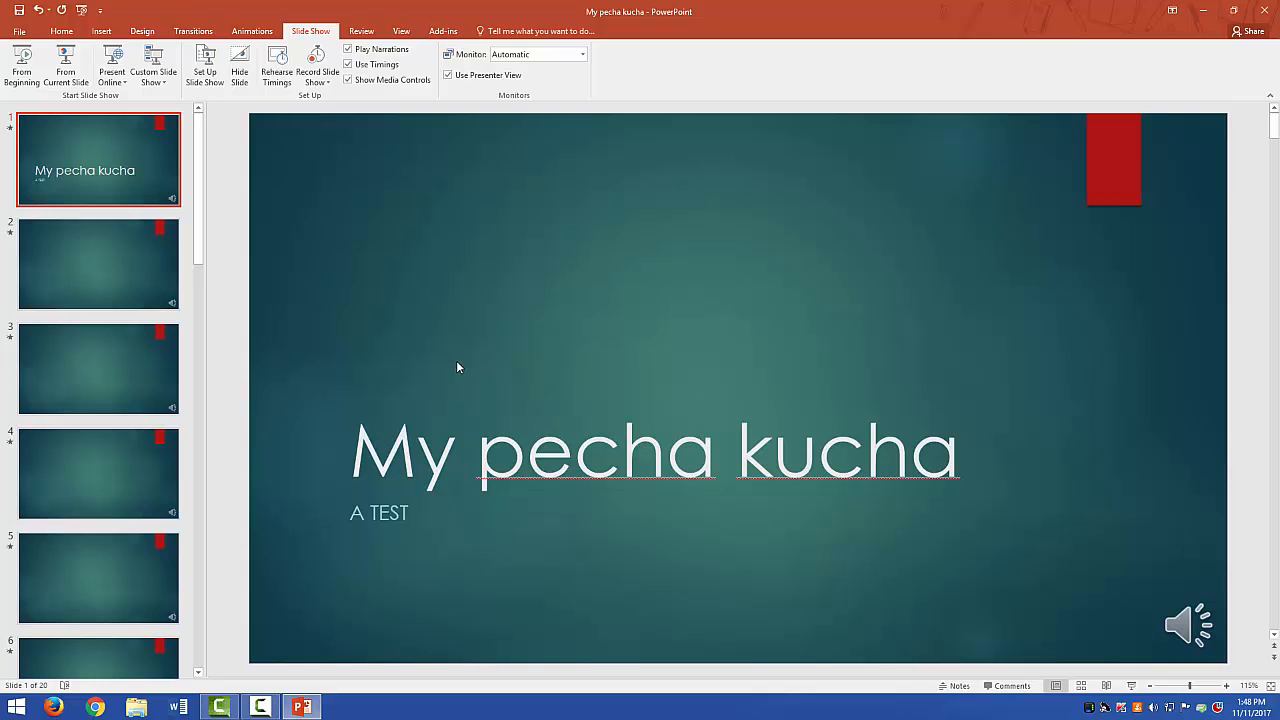
pyautogui.moveTo(815, 528)
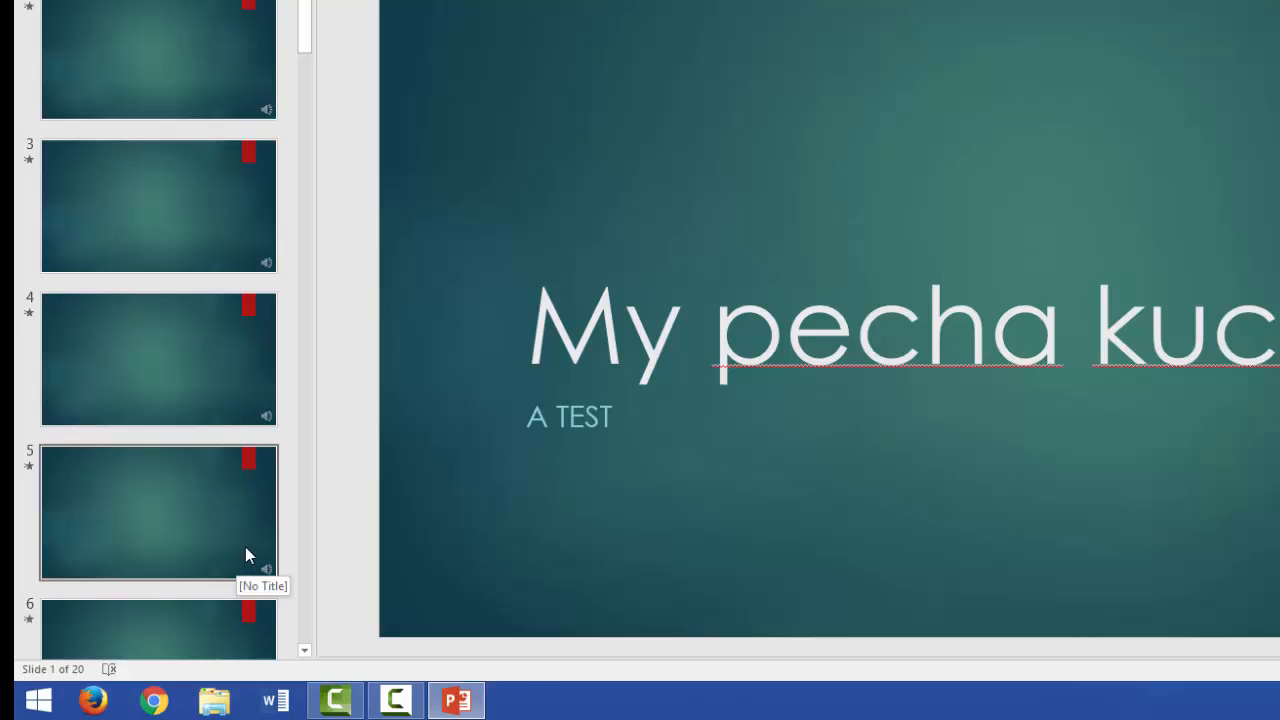
# Scroll the slide thumbnail pane to view the narrated slides
pyautogui.scroll(-3)
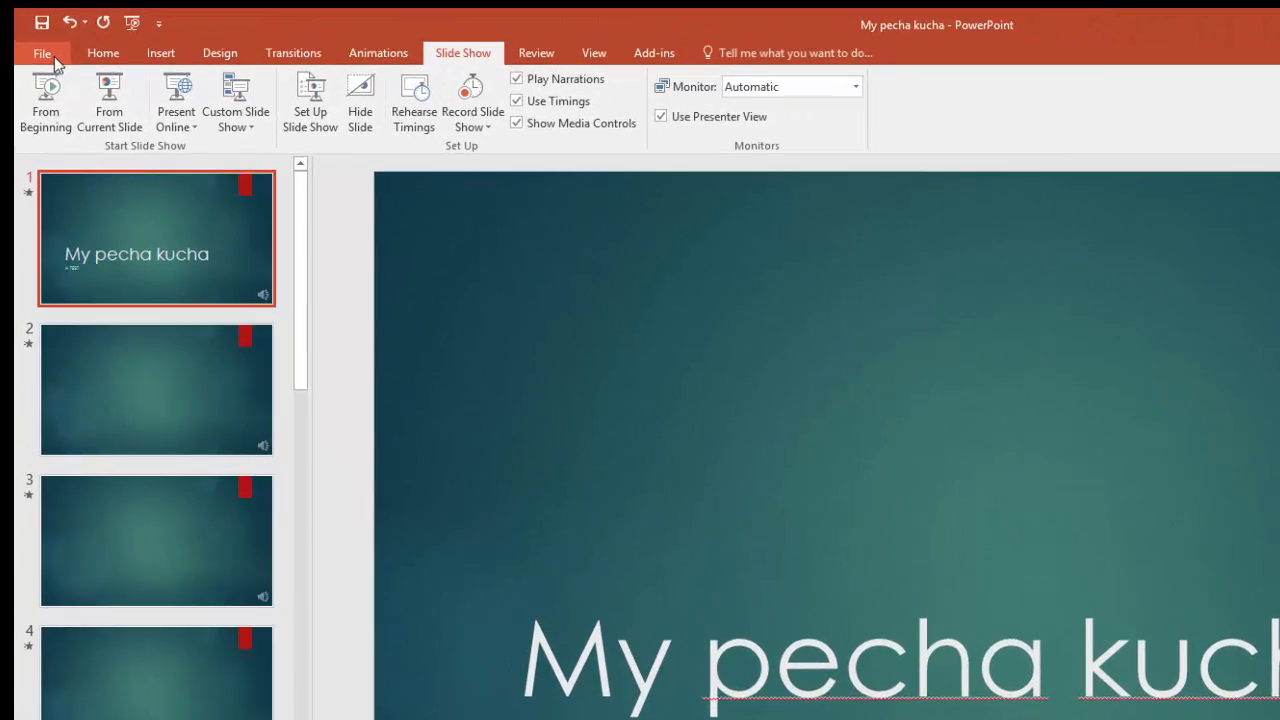
# Start a Save As of the presentation with the Desktop as the save location
pyautogui.click(43, 53)
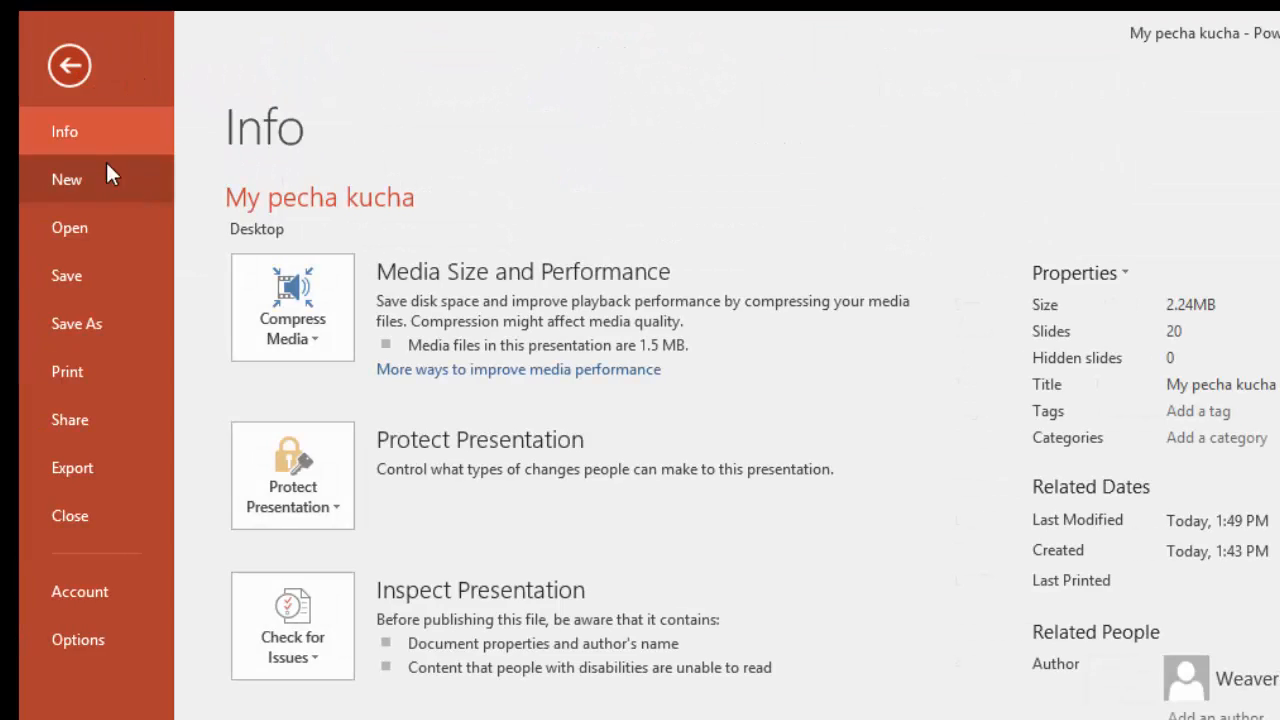
pyautogui.click(76, 323)
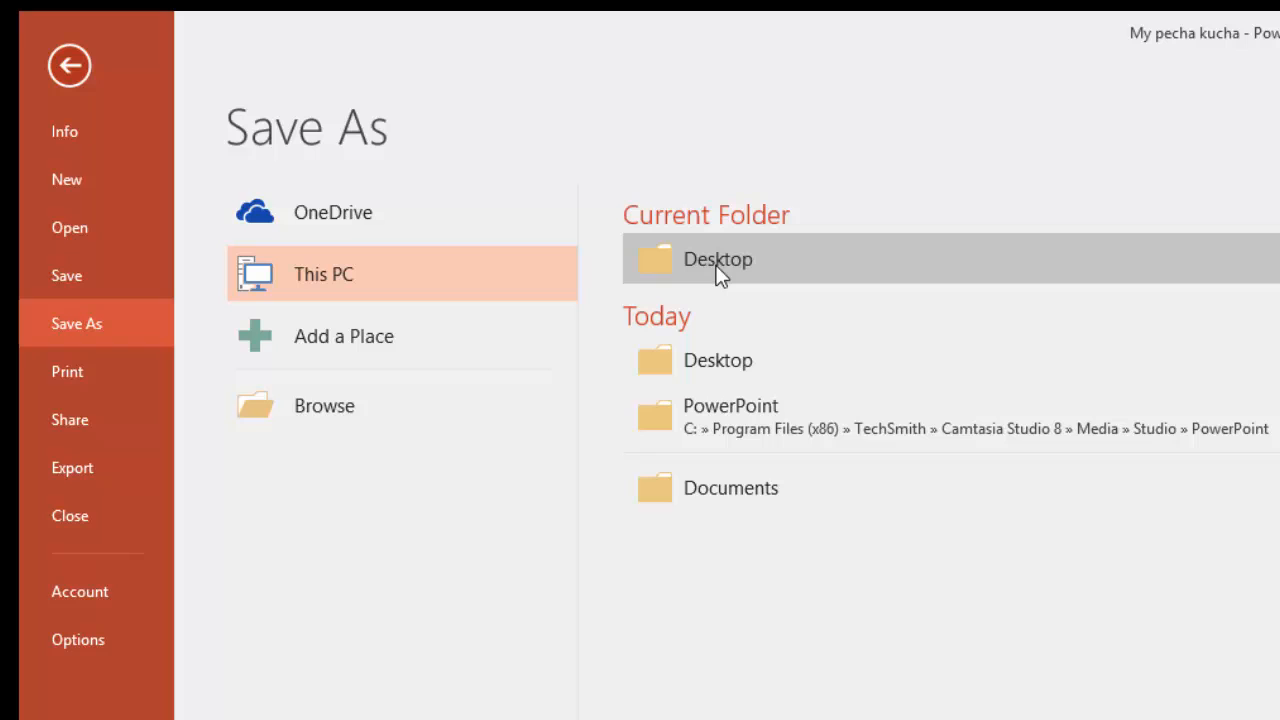
pyautogui.click(717, 259)
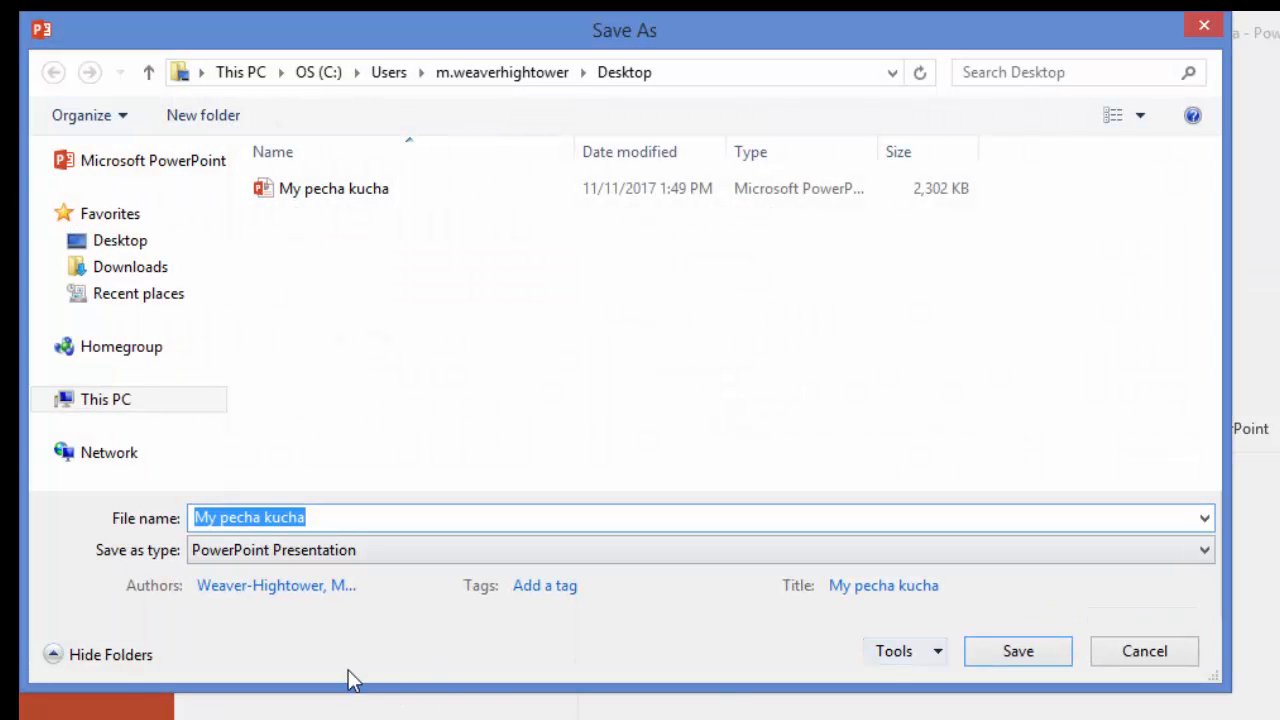
pyautogui.moveTo(392, 393)
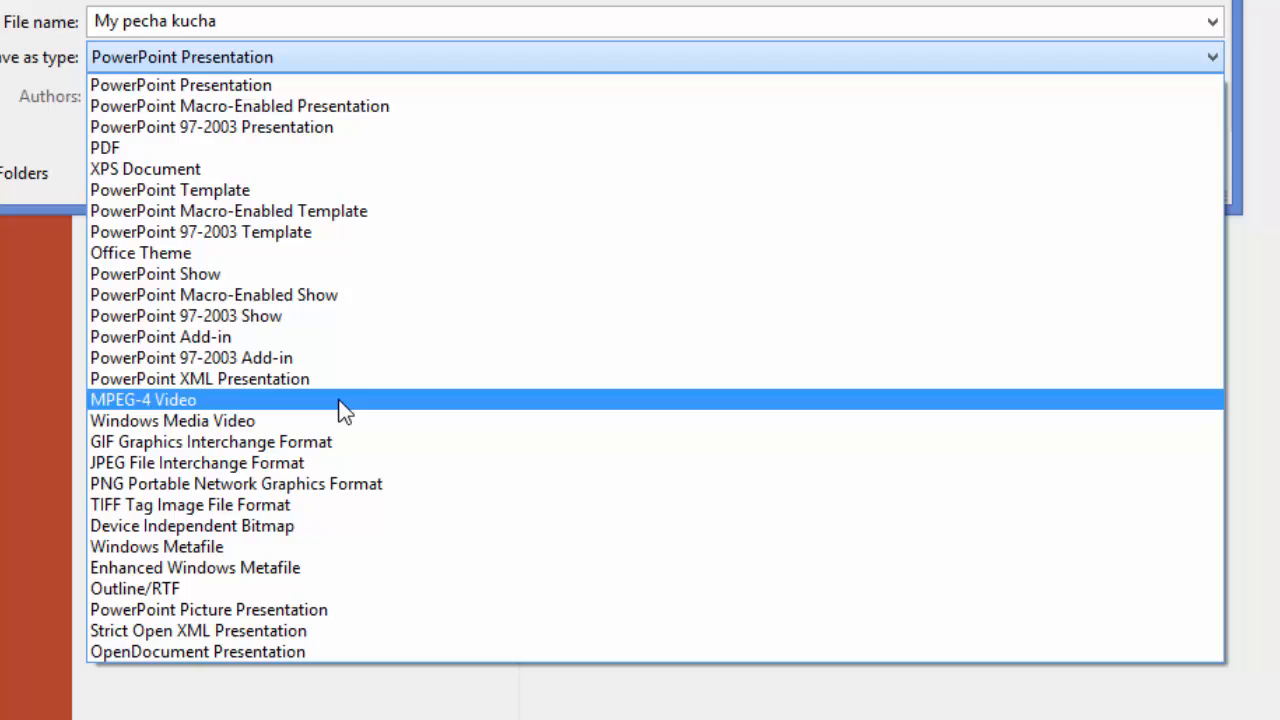
# Export My pecha kucha as an MPEG-4 video from This PC
pyautogui.click(143, 400)
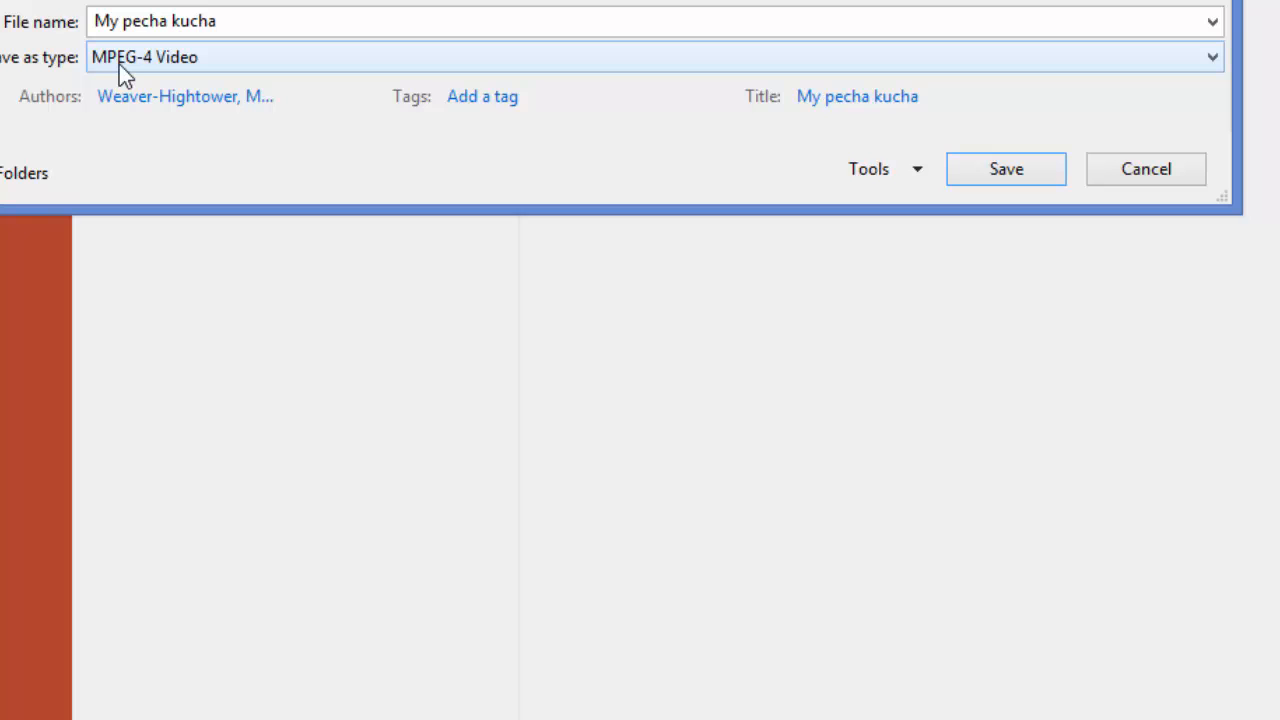
pyautogui.moveTo(118, 77)
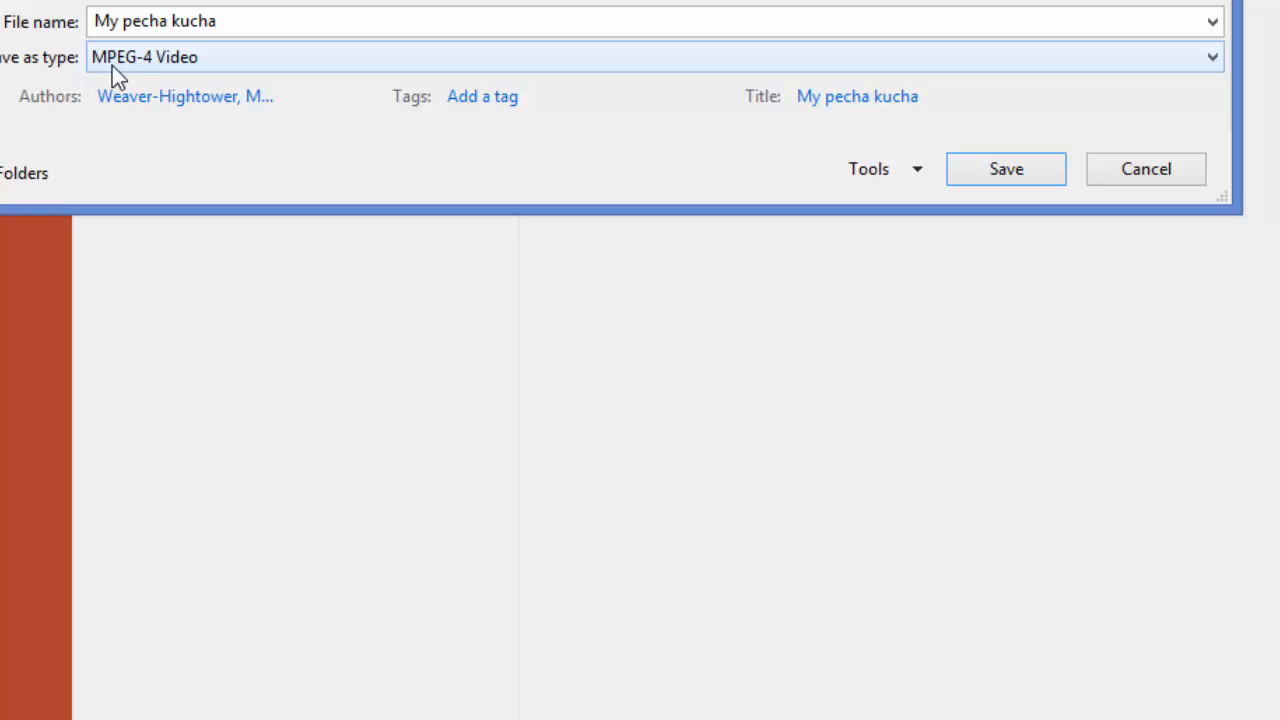
pyautogui.moveTo(123, 77)
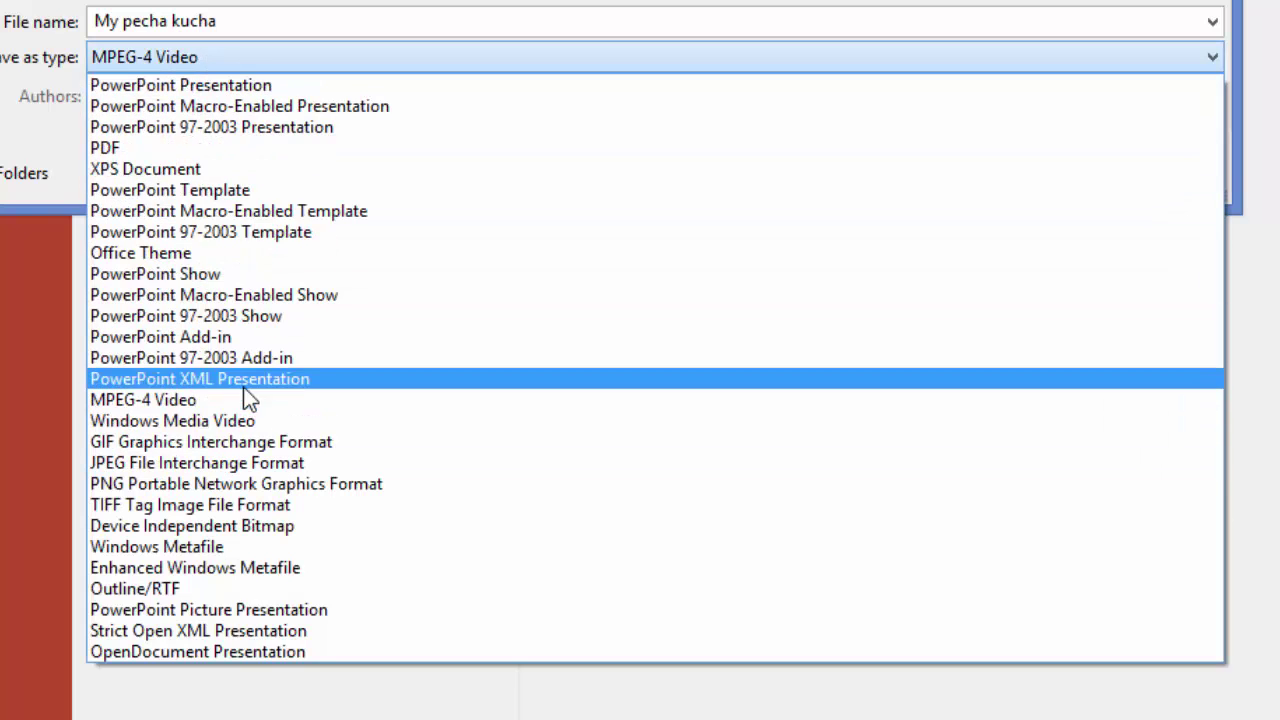
pyautogui.click(142, 399)
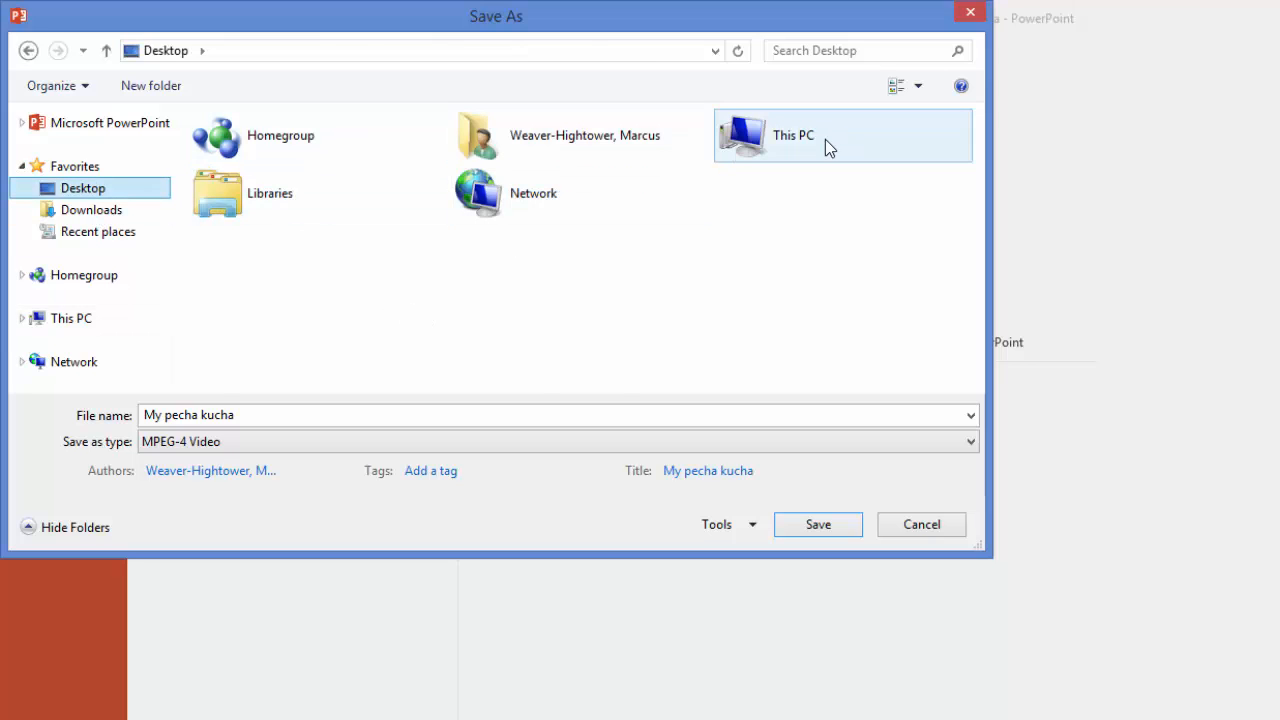
pyautogui.doubleClick(794, 135)
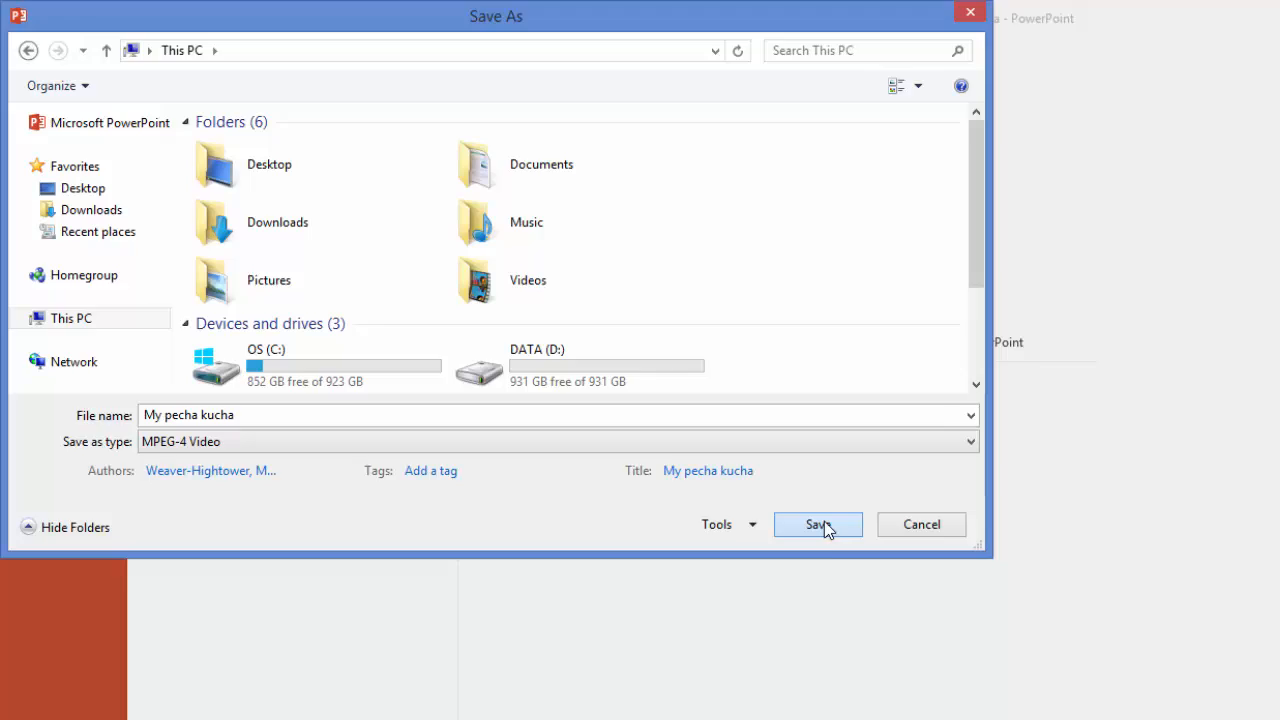
pyautogui.click(817, 524)
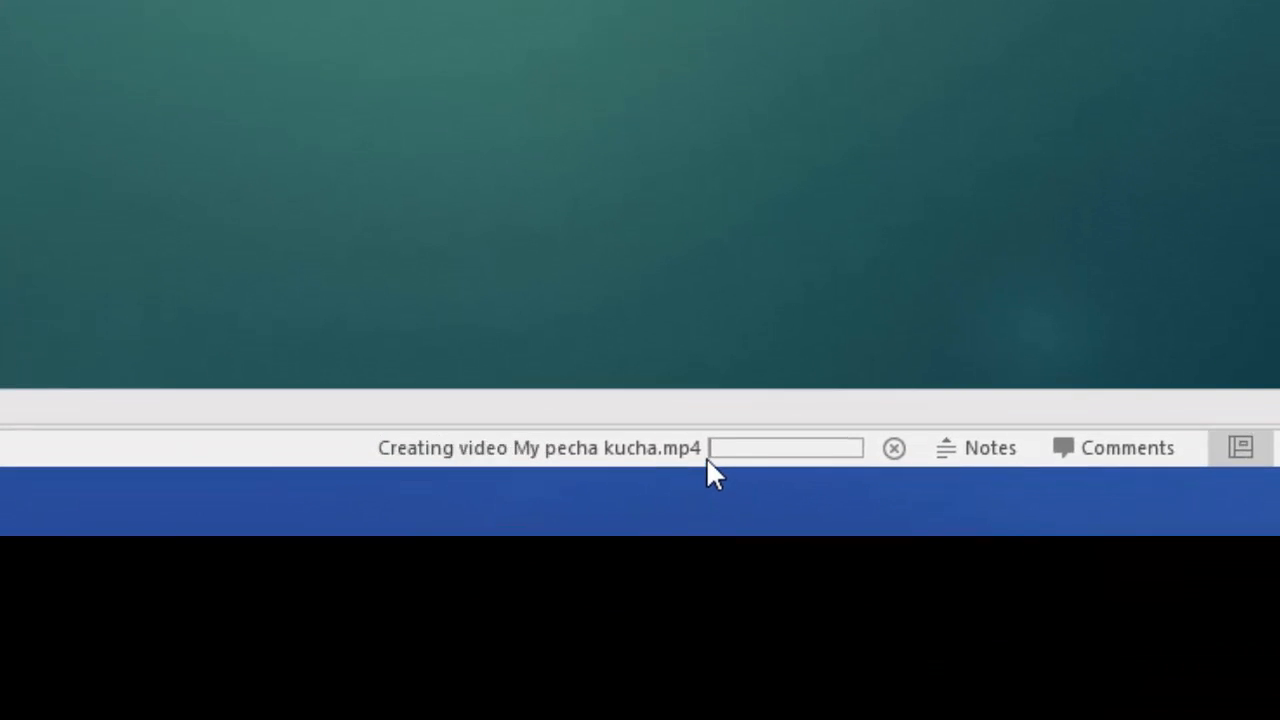
pyautogui.moveTo(745, 483)
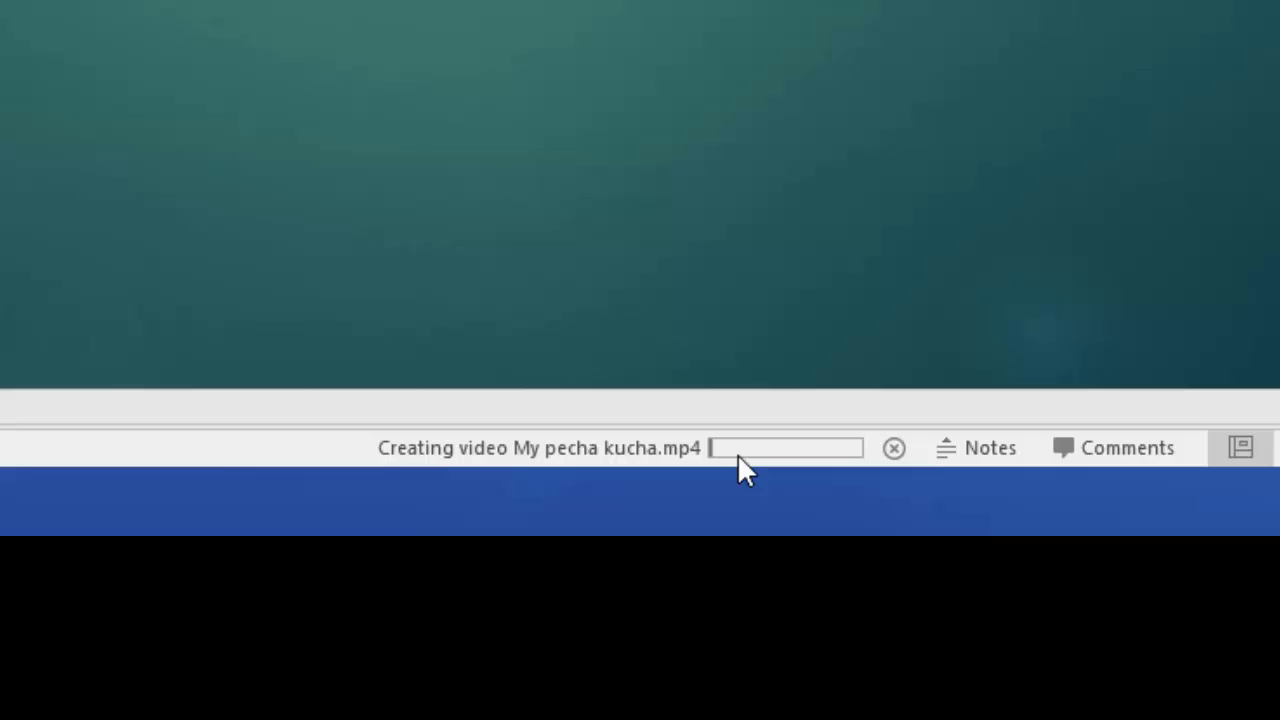
pyautogui.moveTo(740, 490)
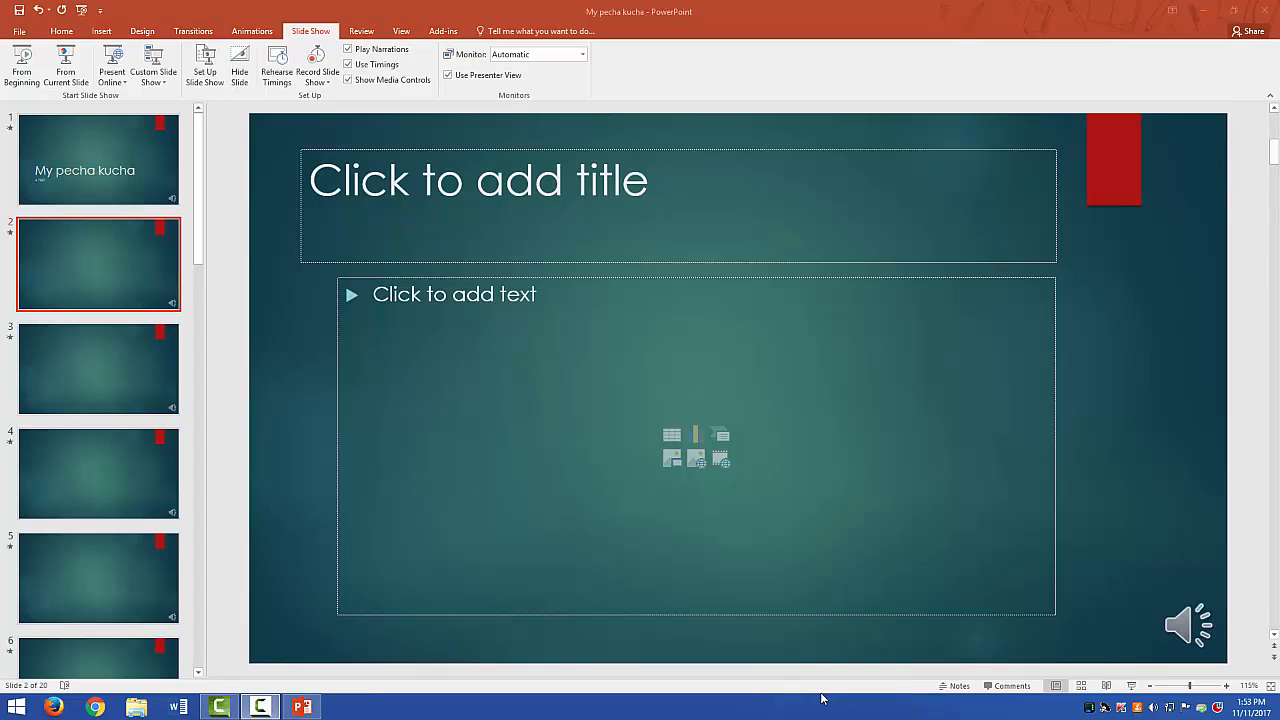
pyautogui.moveTo(774, 537)
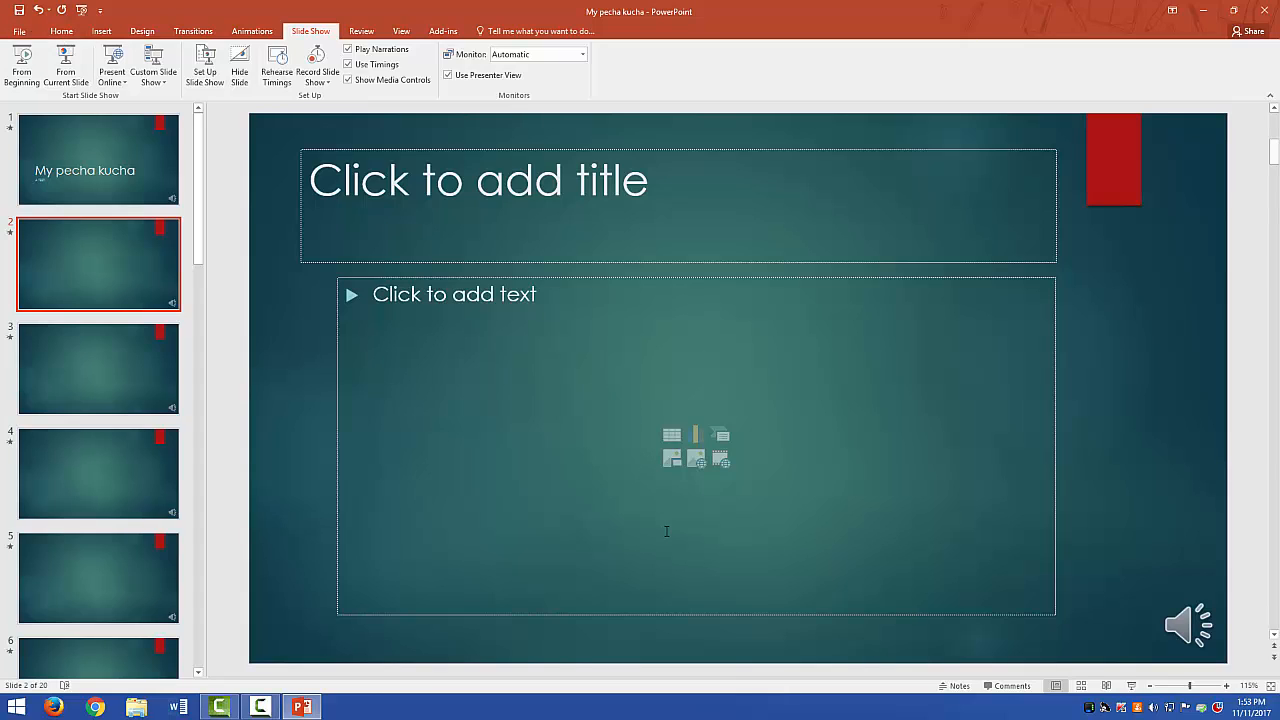
pyautogui.moveTo(1237, 48)
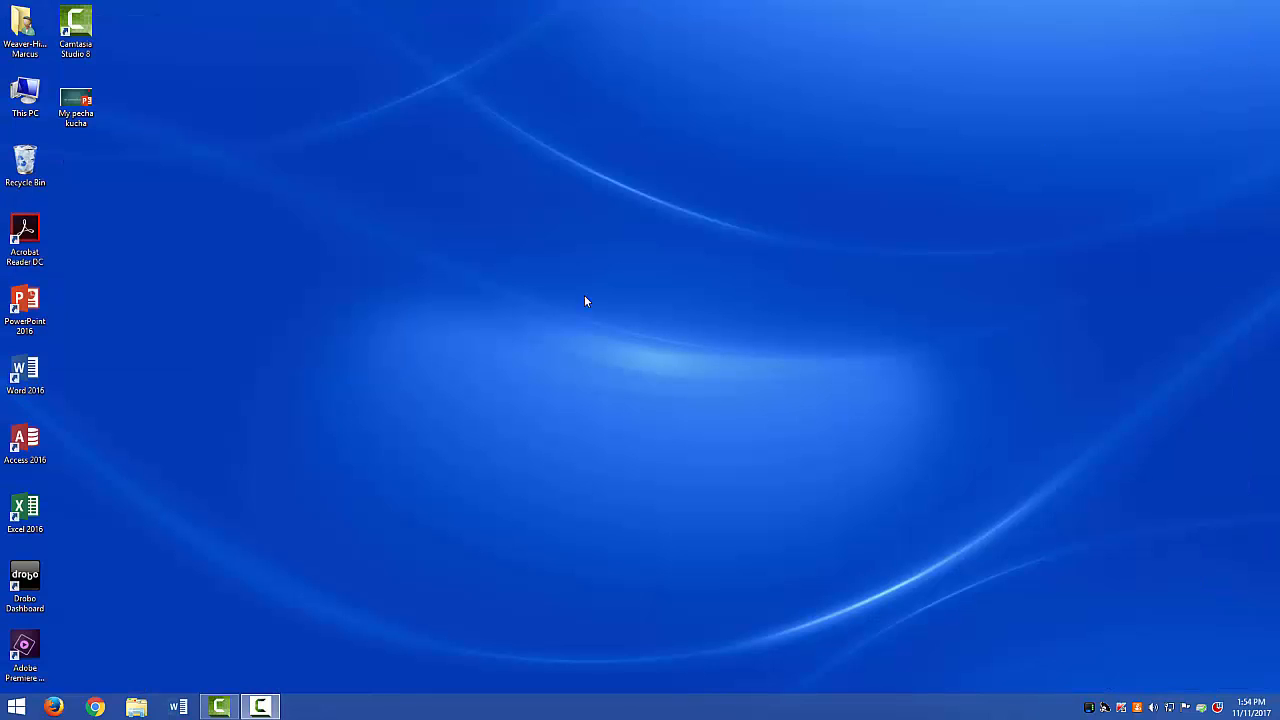
pyautogui.moveTo(182, 239)
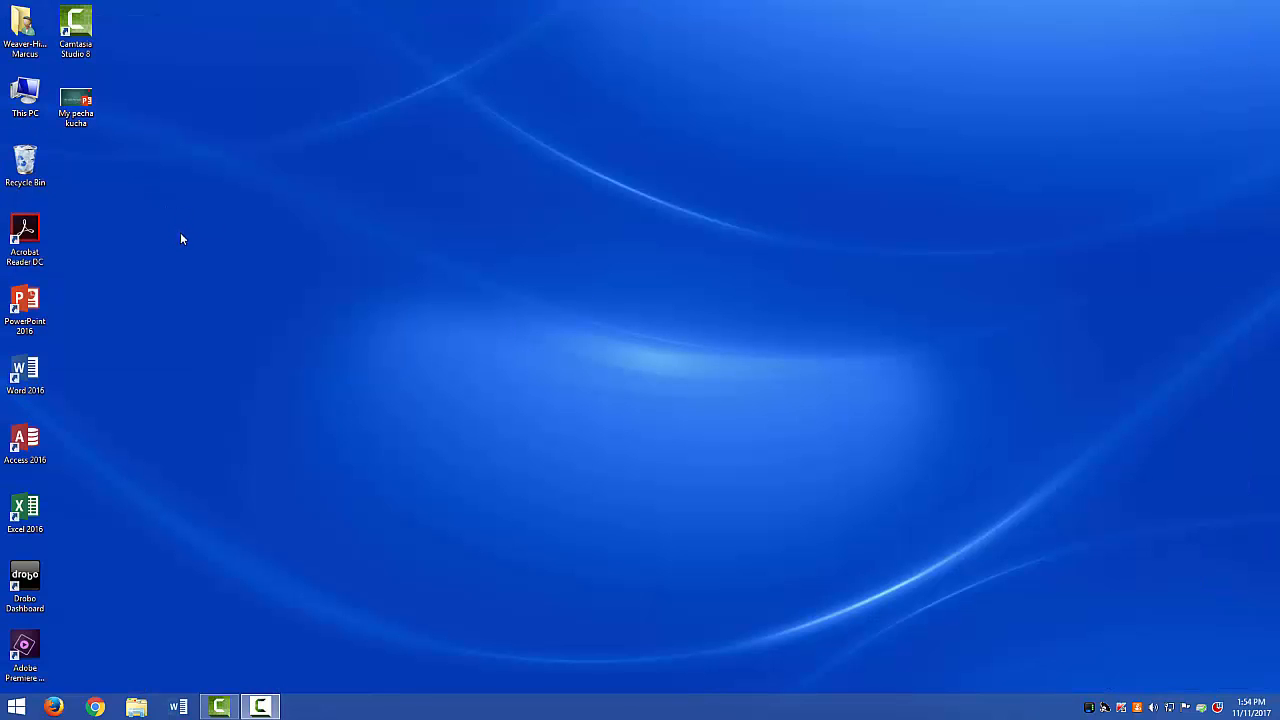
pyautogui.moveTo(154, 393)
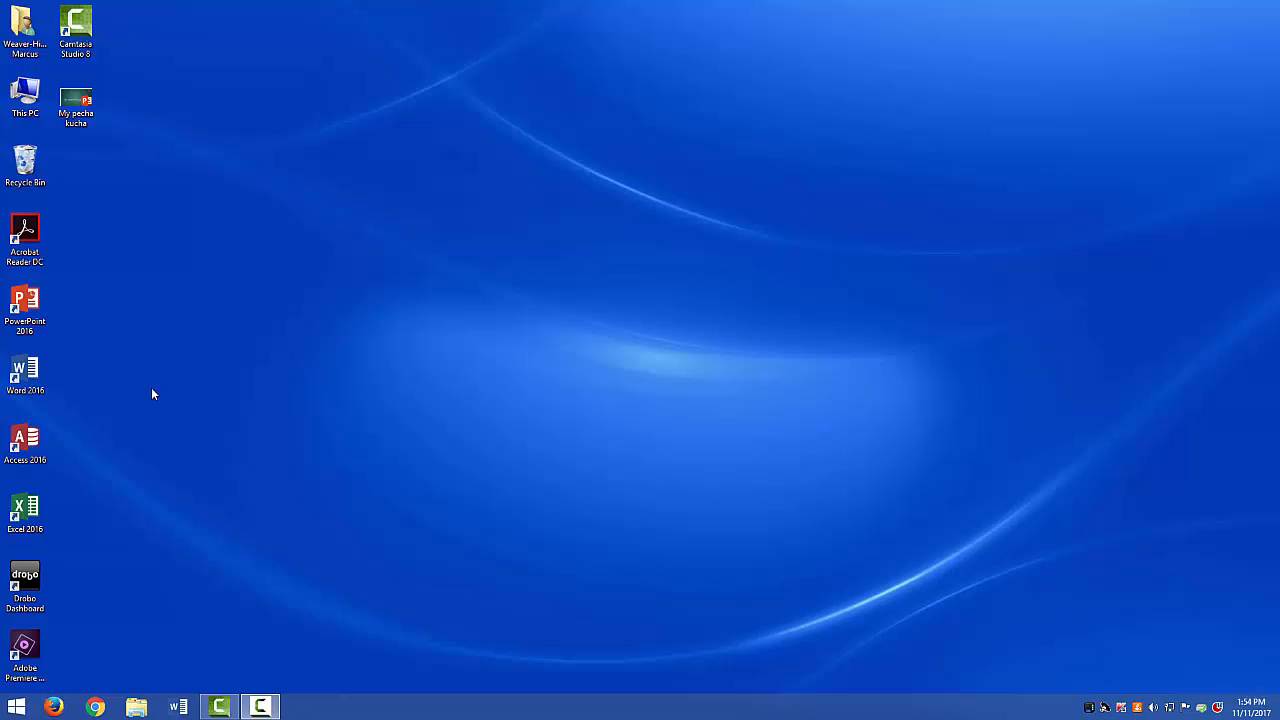
# Browse and close This PC, then open My pecha kucha.mp4 in Windows Media Player
pyautogui.click(23, 95)
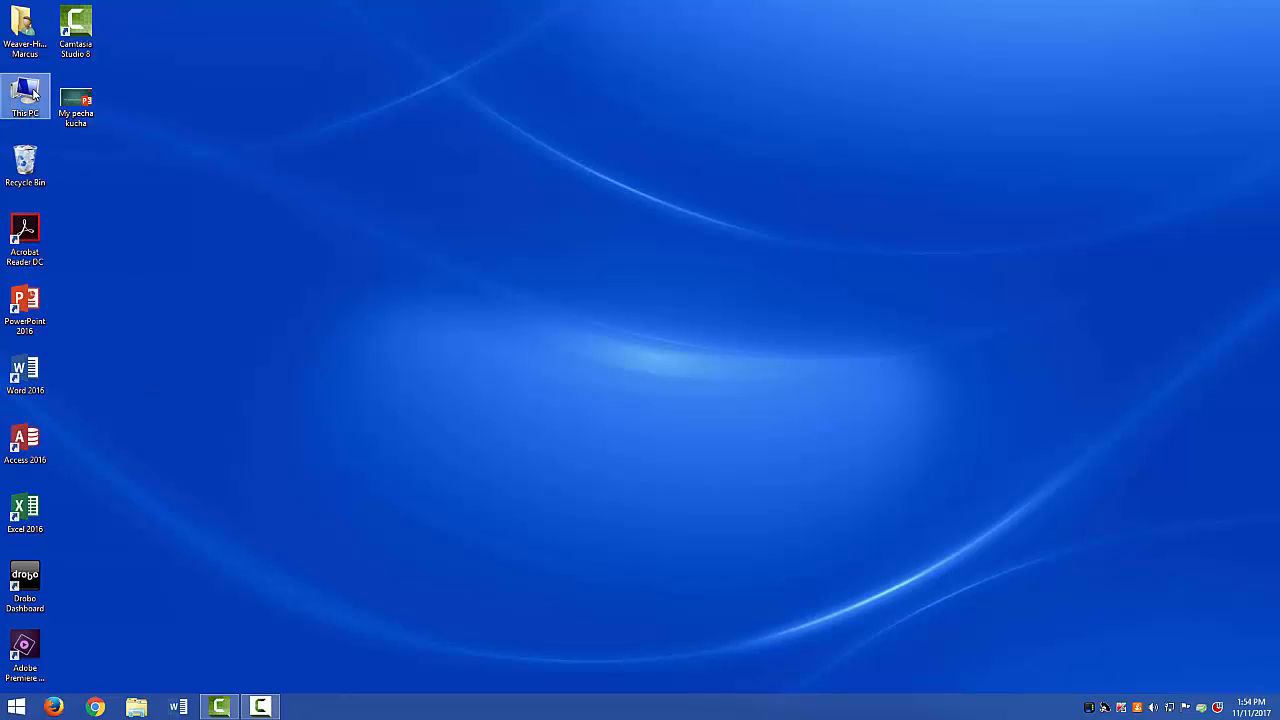
pyautogui.doubleClick(20, 90)
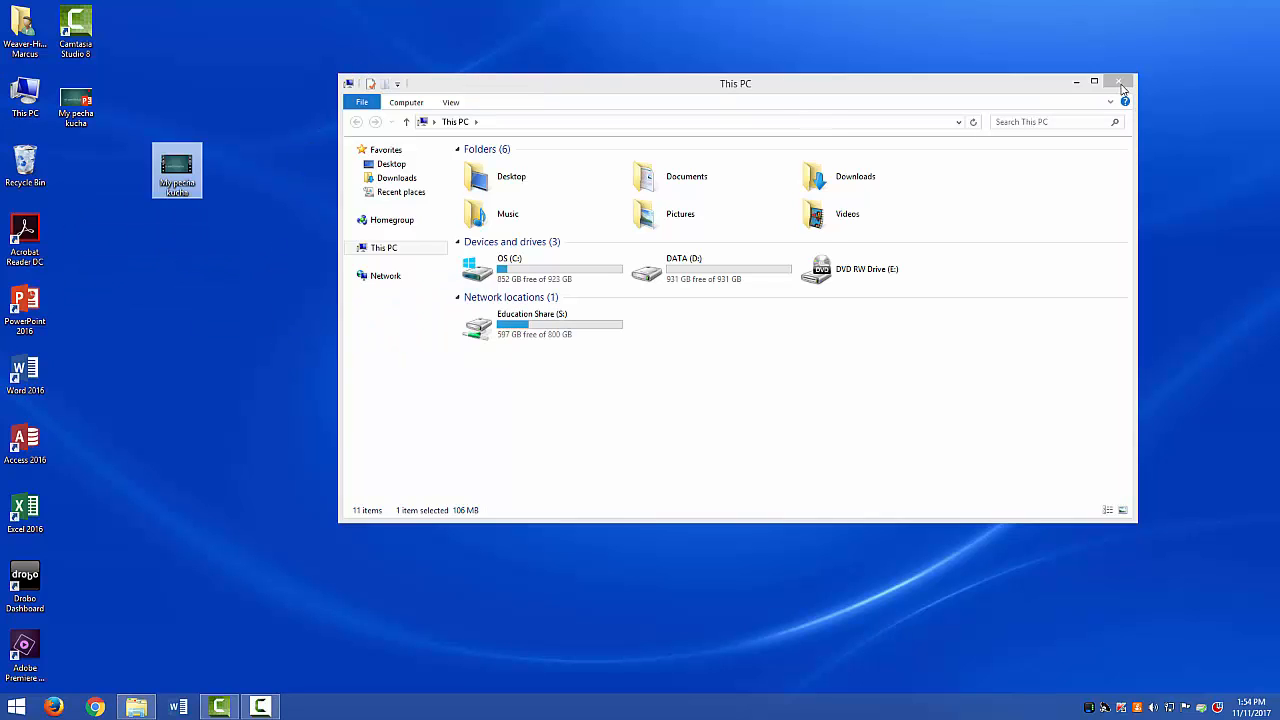
pyautogui.click(1121, 82)
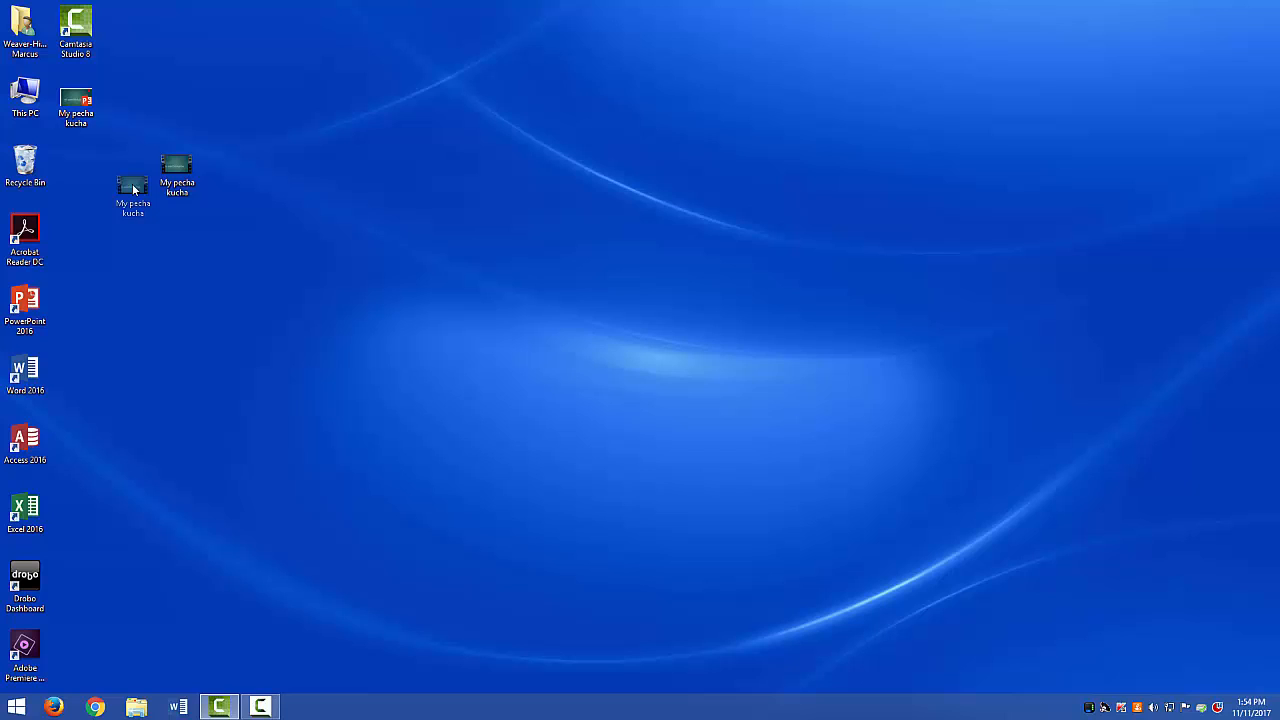
pyautogui.rightClick(133, 188)
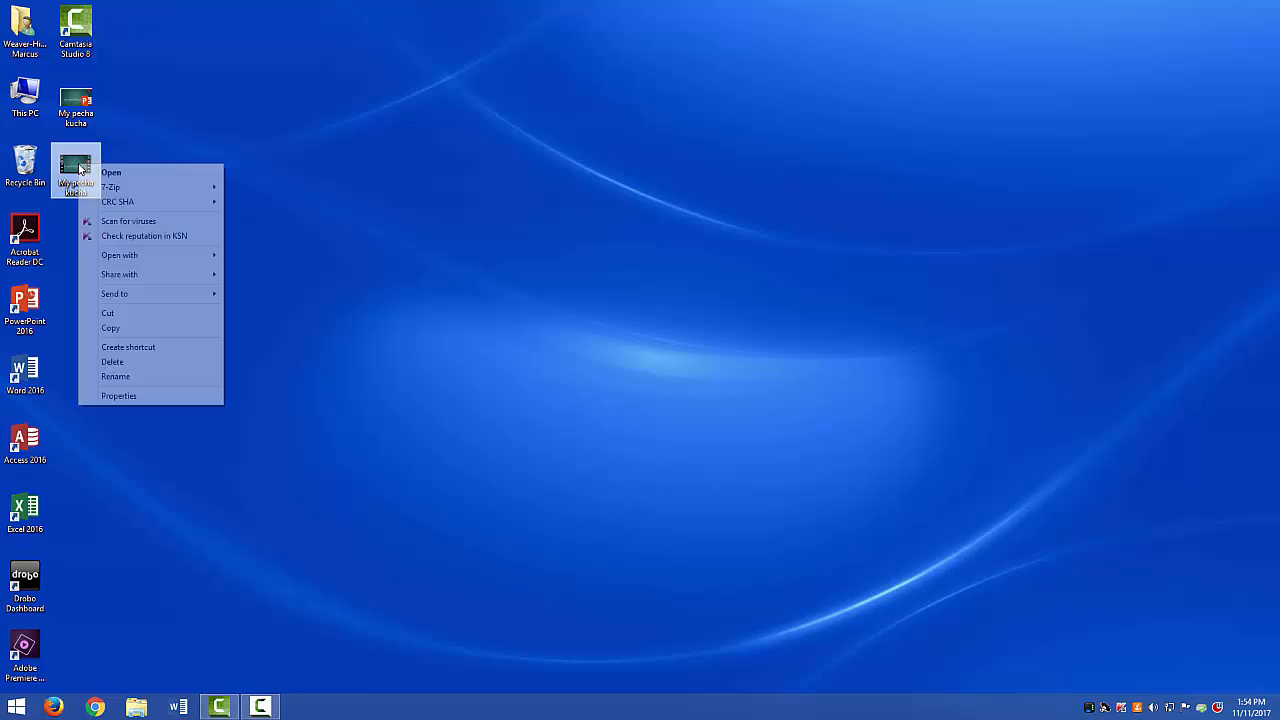
pyautogui.moveTo(119, 255)
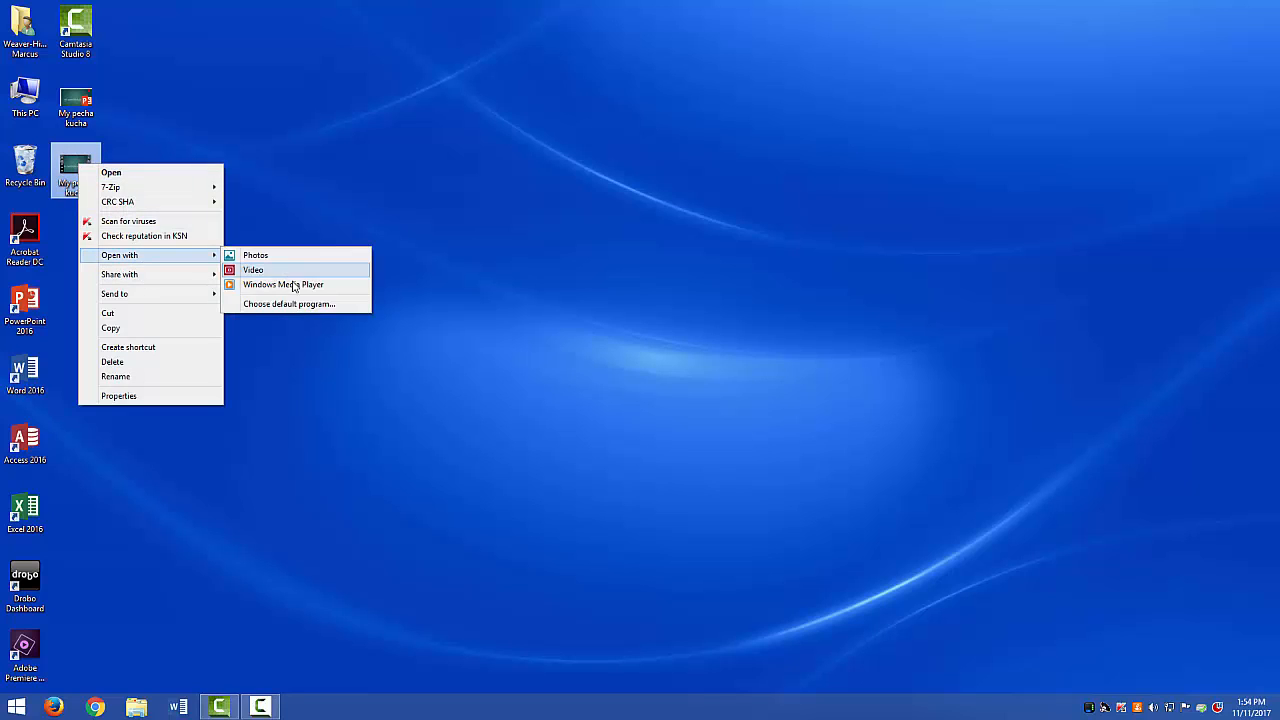
pyautogui.click(283, 284)
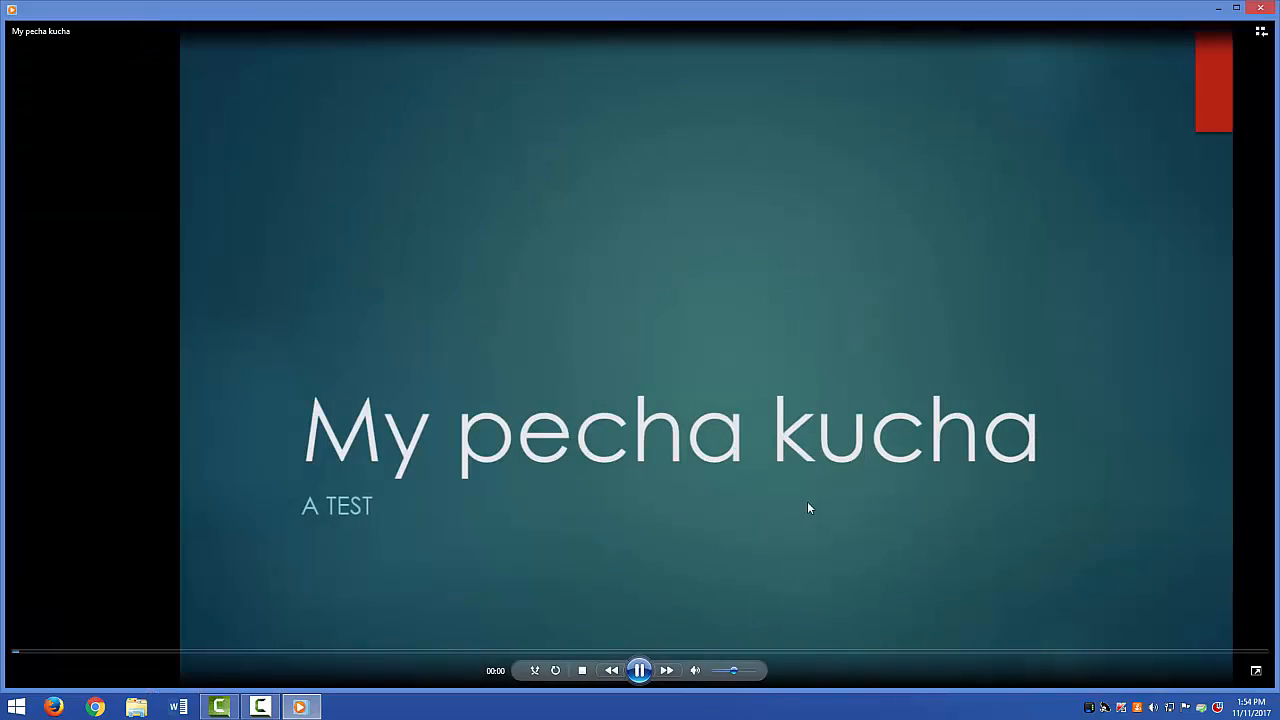